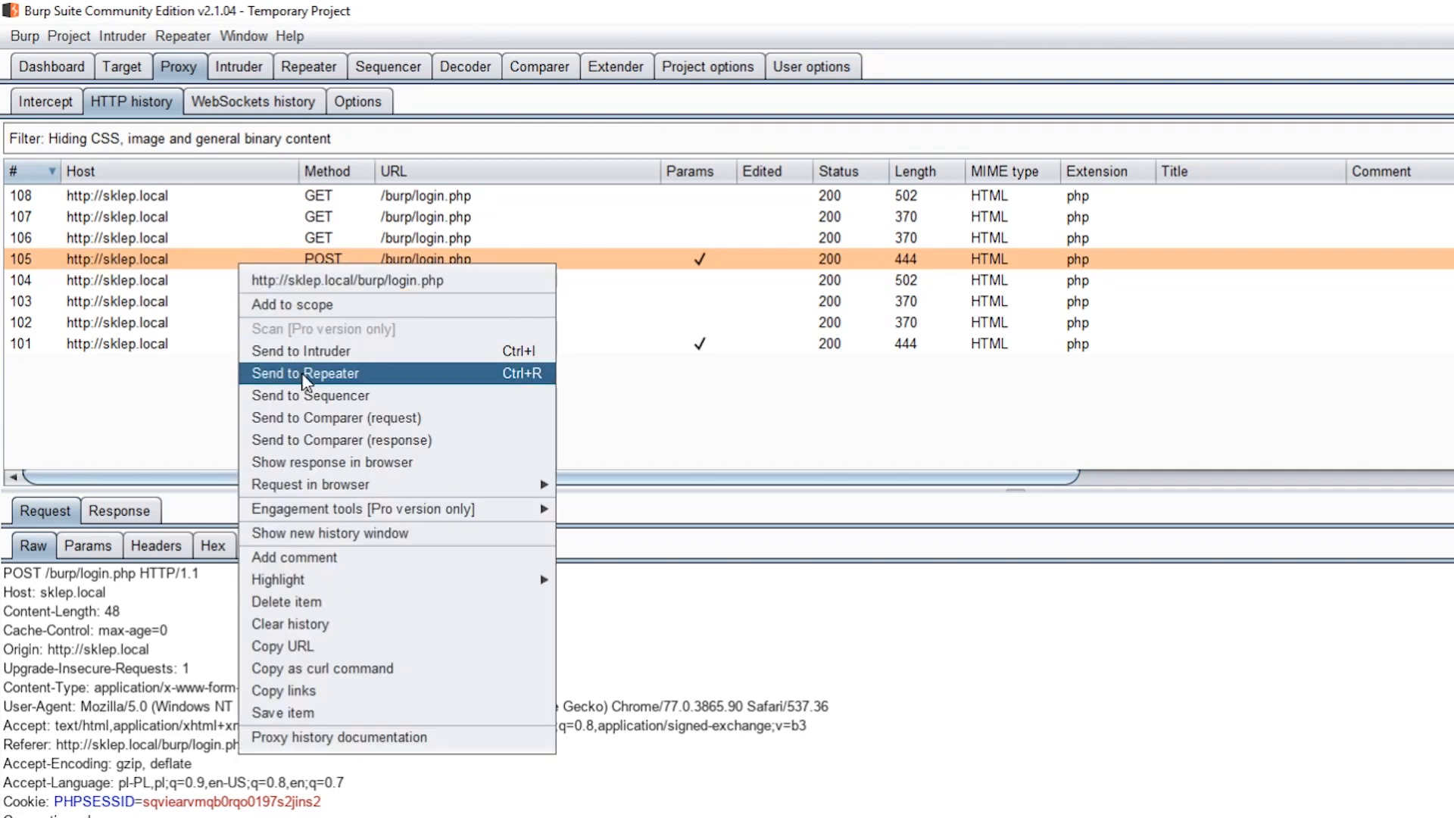
Replay the admin login POST in Repeater and select its new PHPSESSID cookie.
left_click(304, 372)
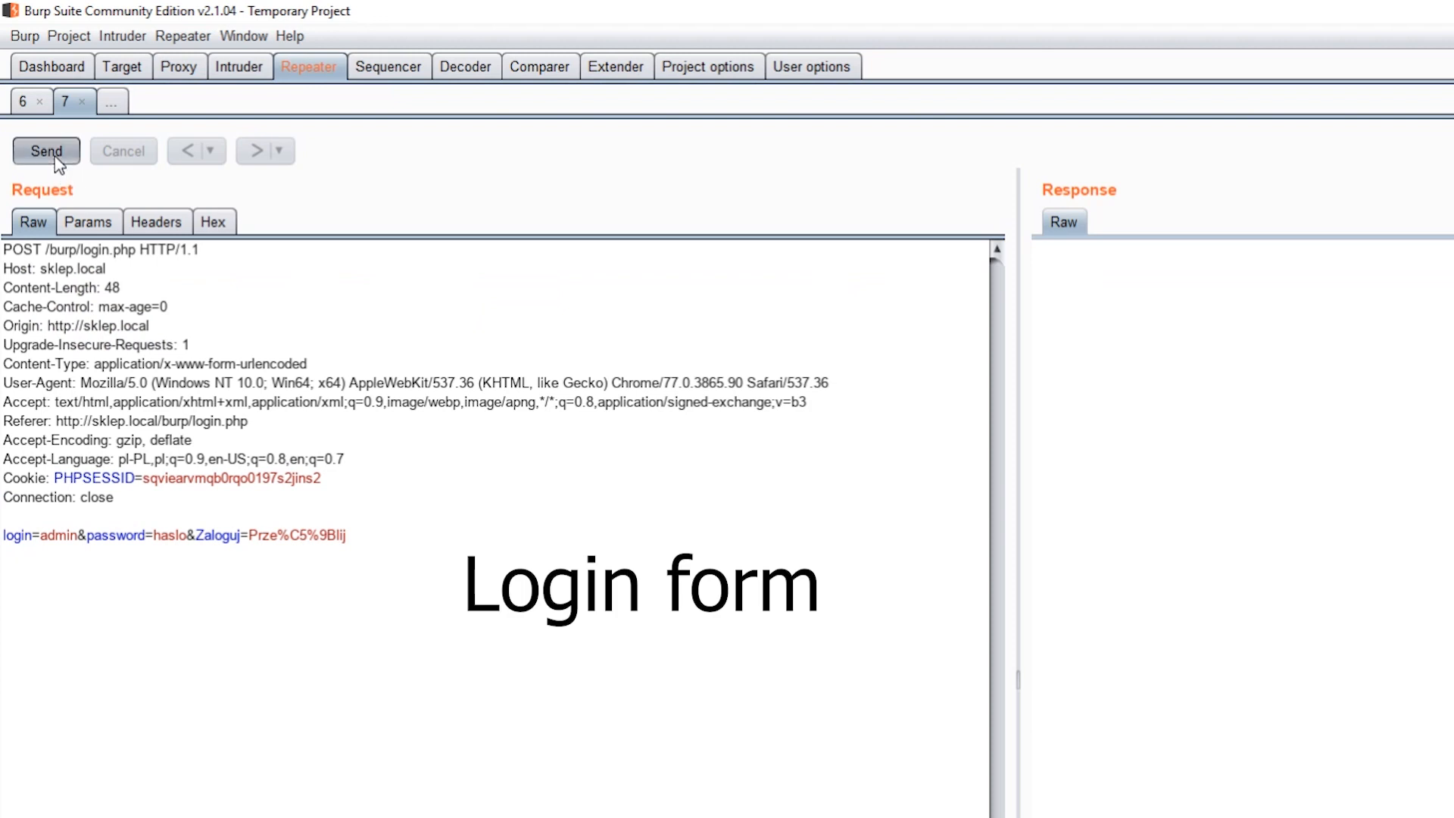
left_click(45, 151)
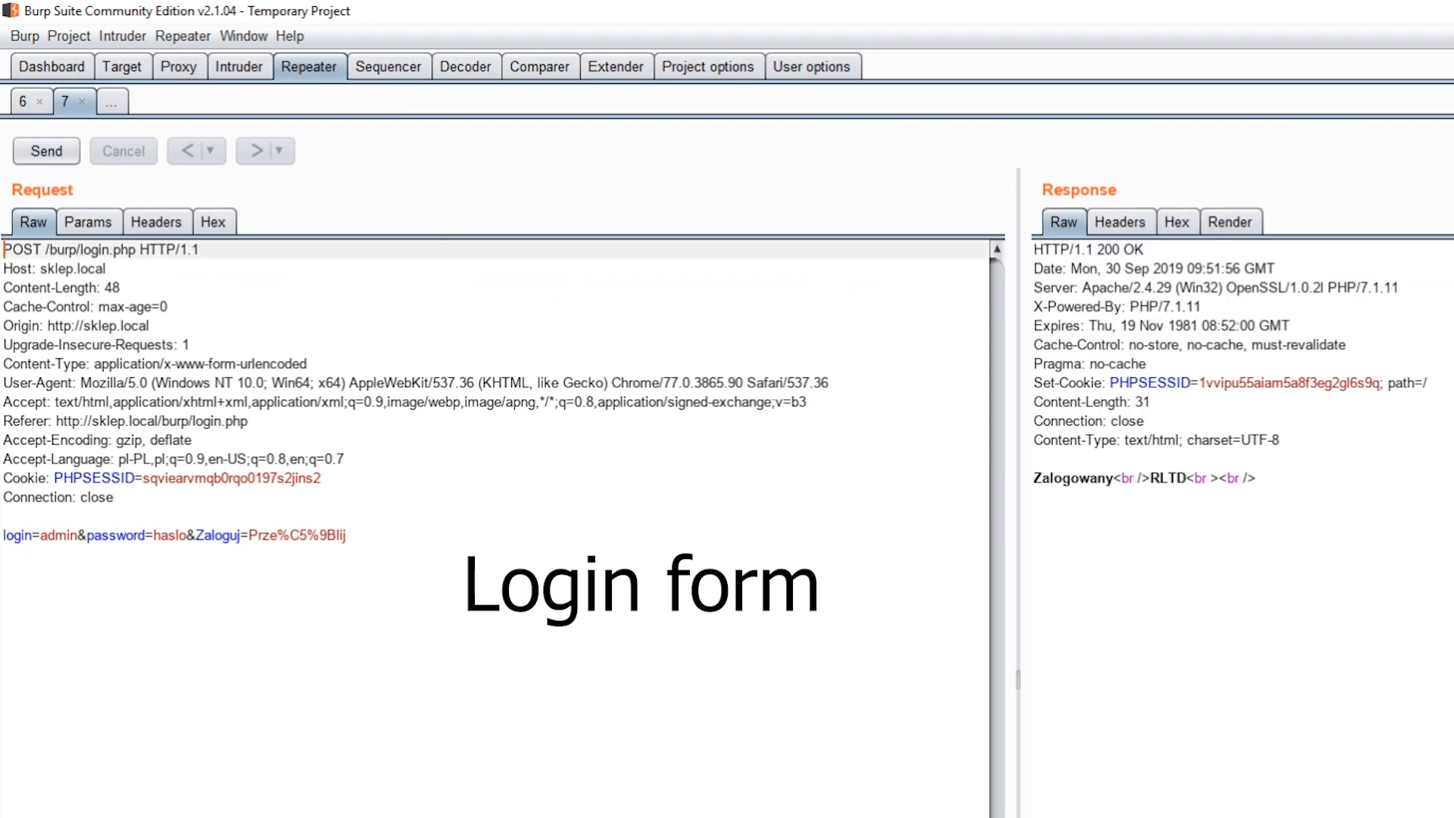
double_click(1263, 382)
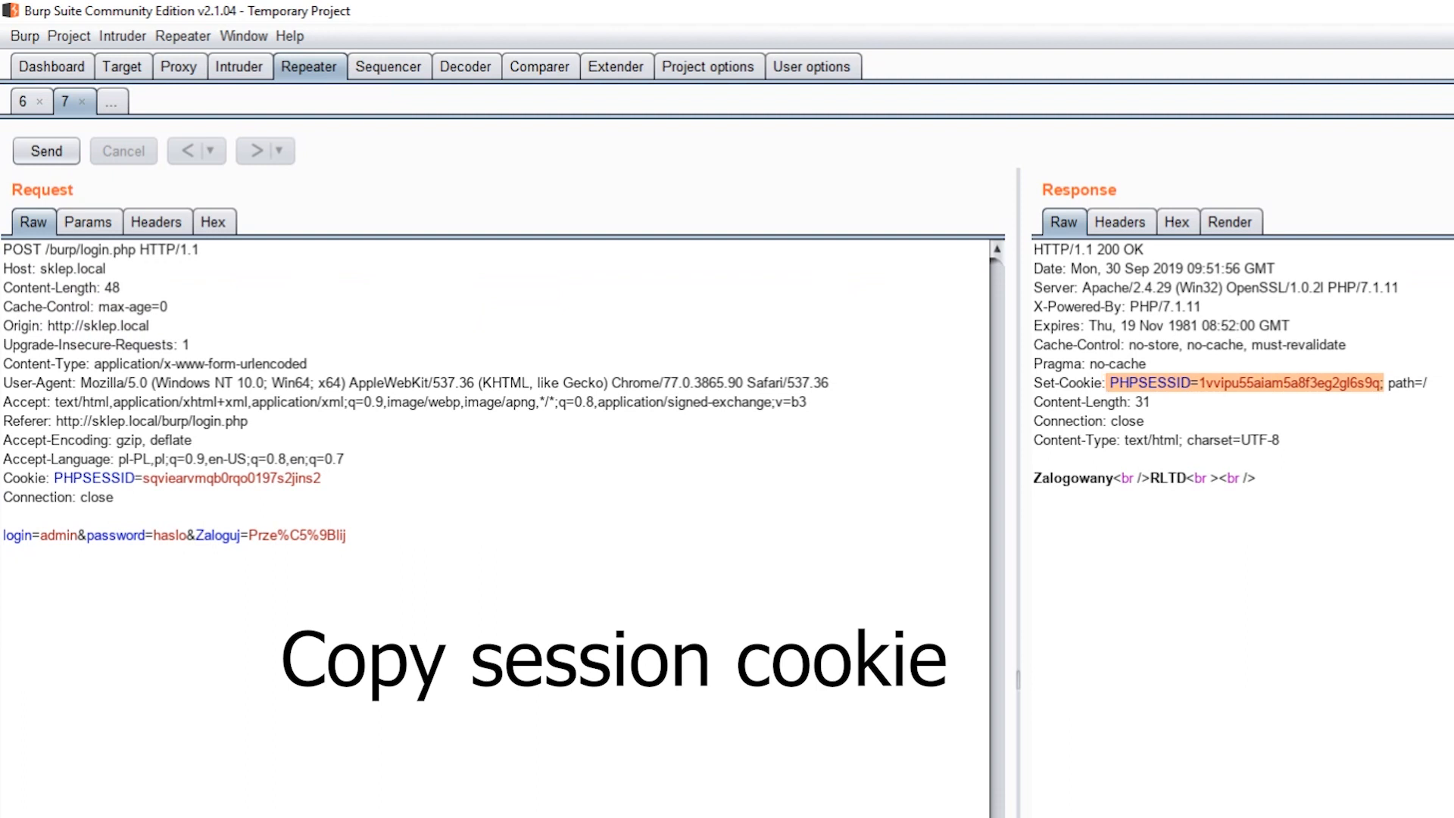
left_click(21, 100)
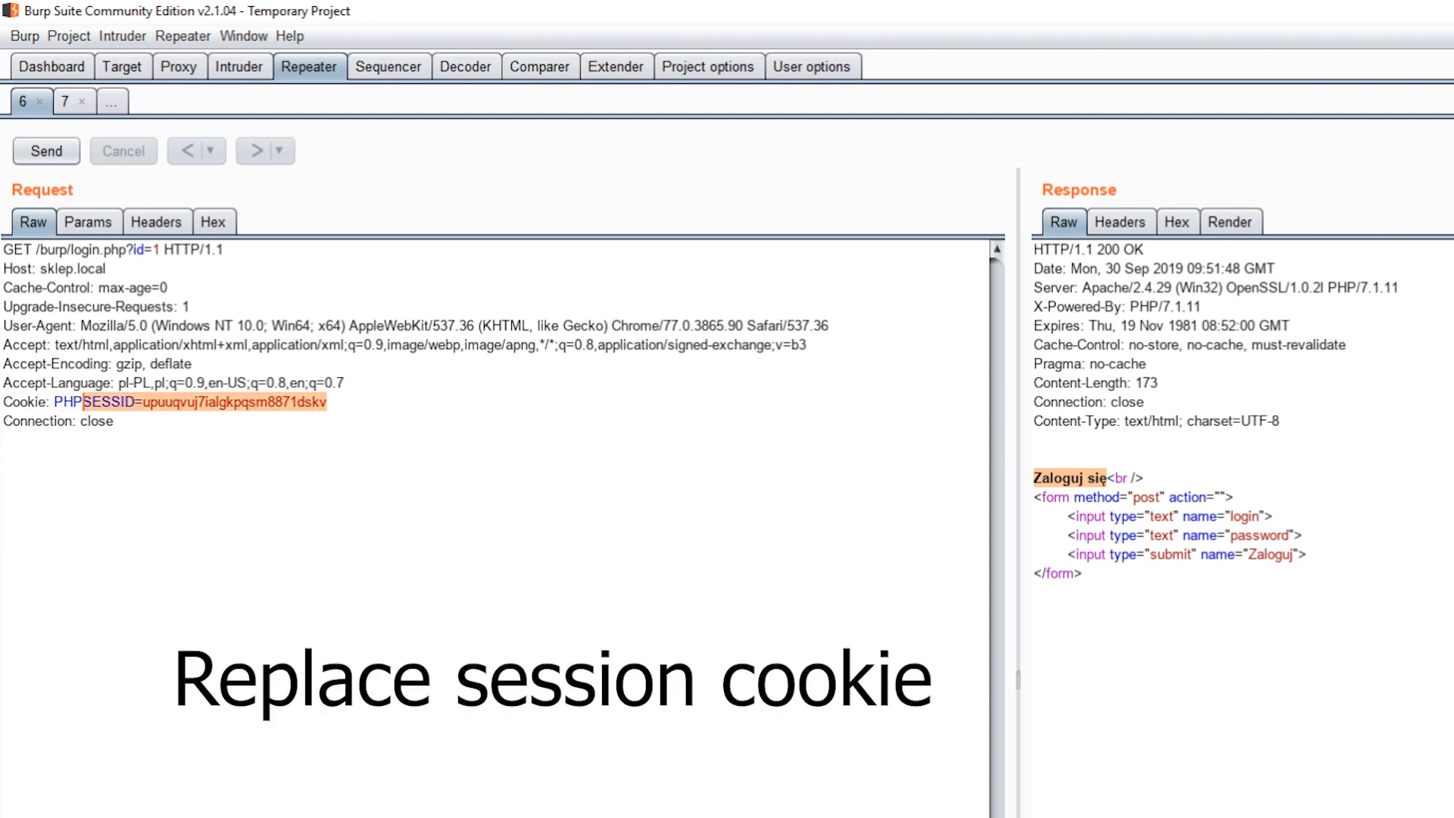
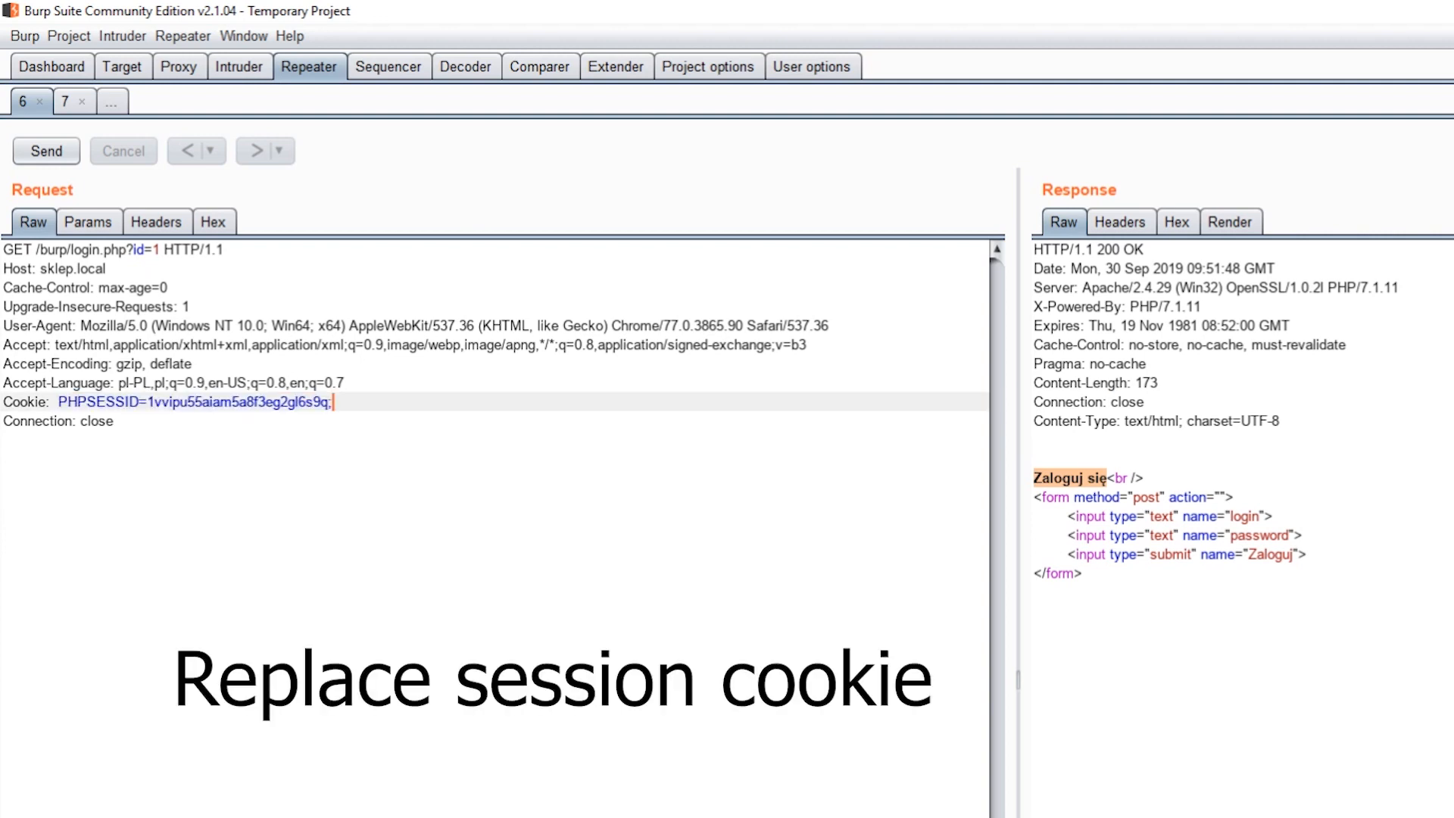
left_click(44, 150)
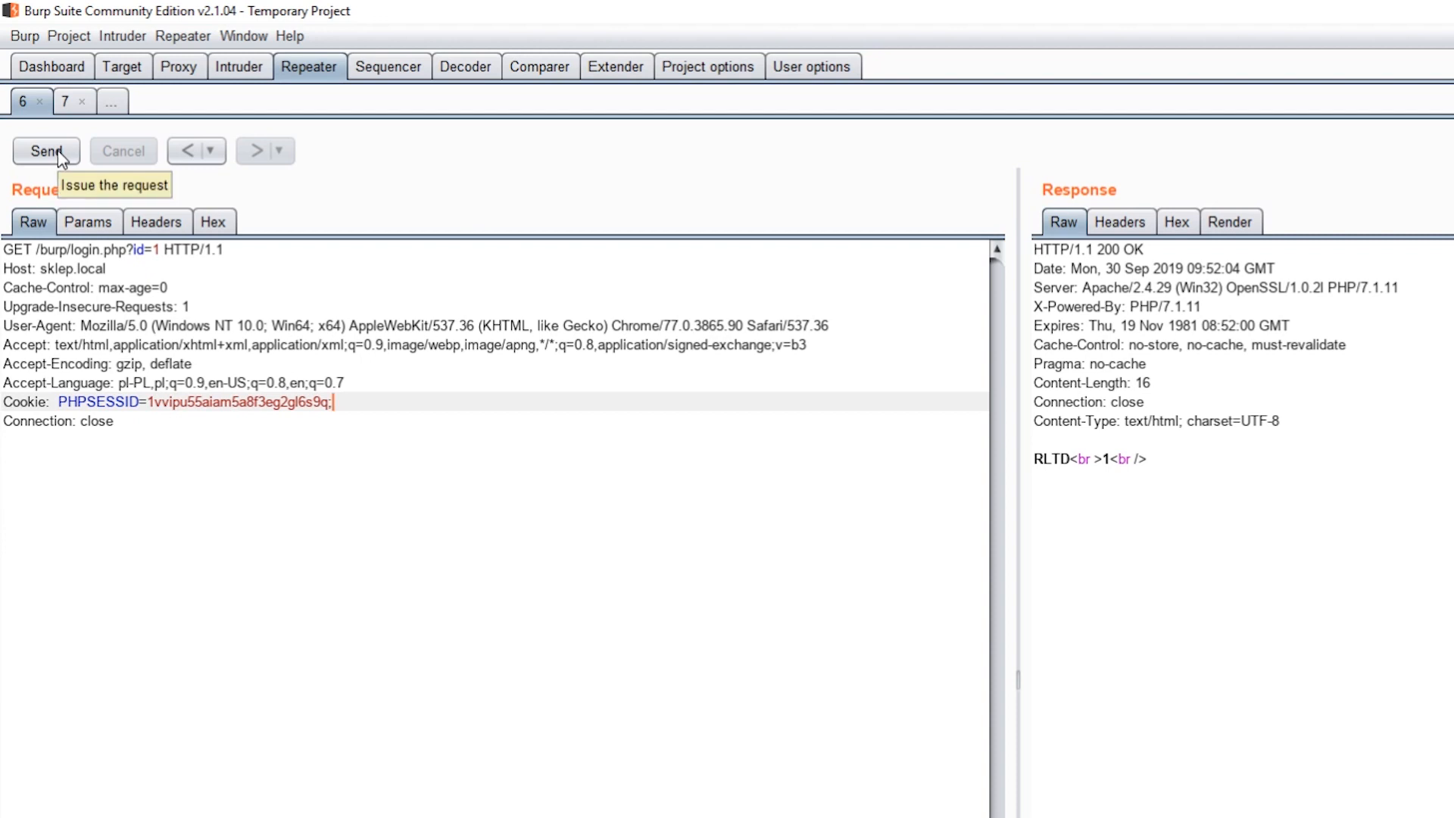
left_click(46, 150)
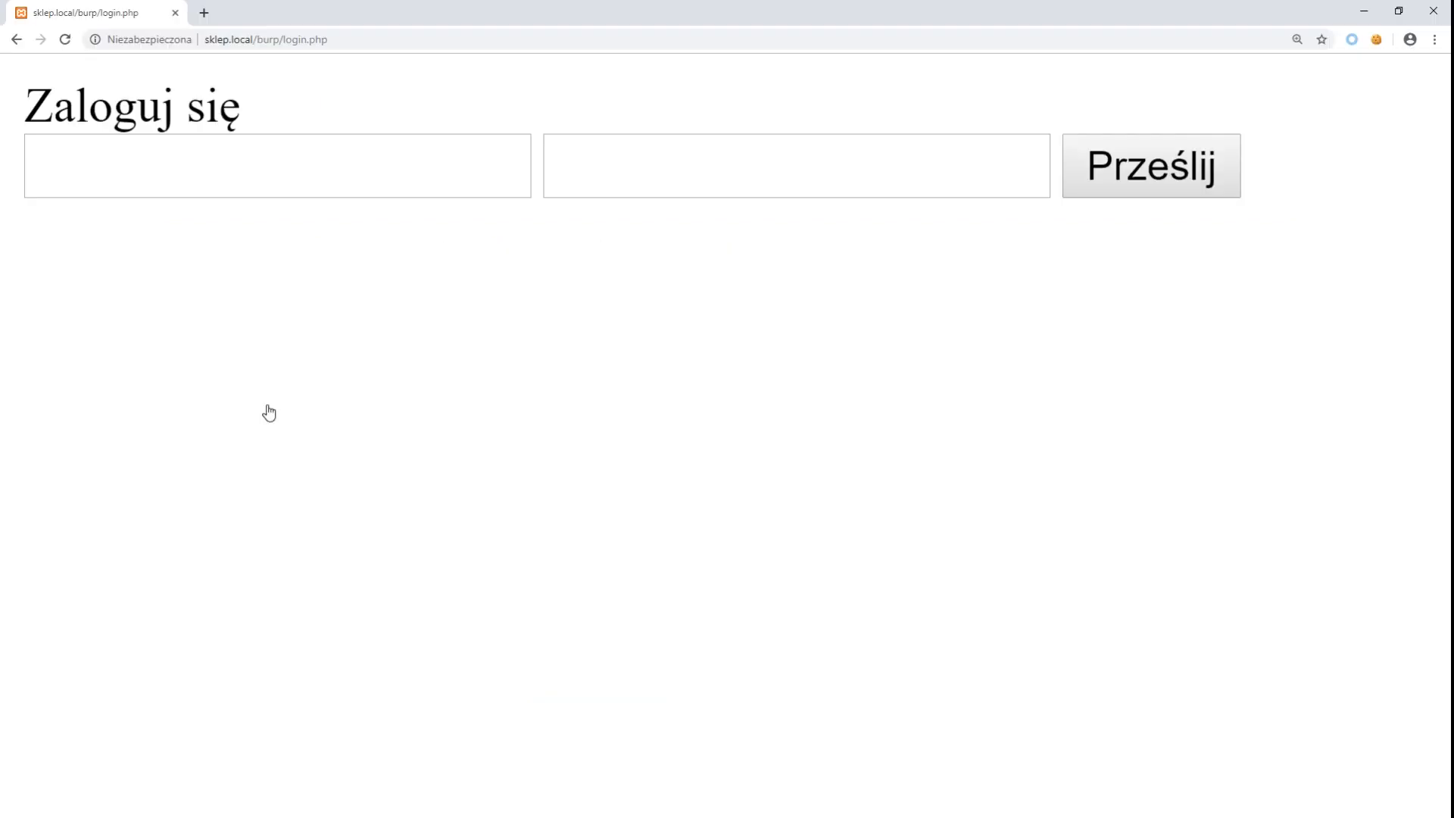
left_click(796, 166)
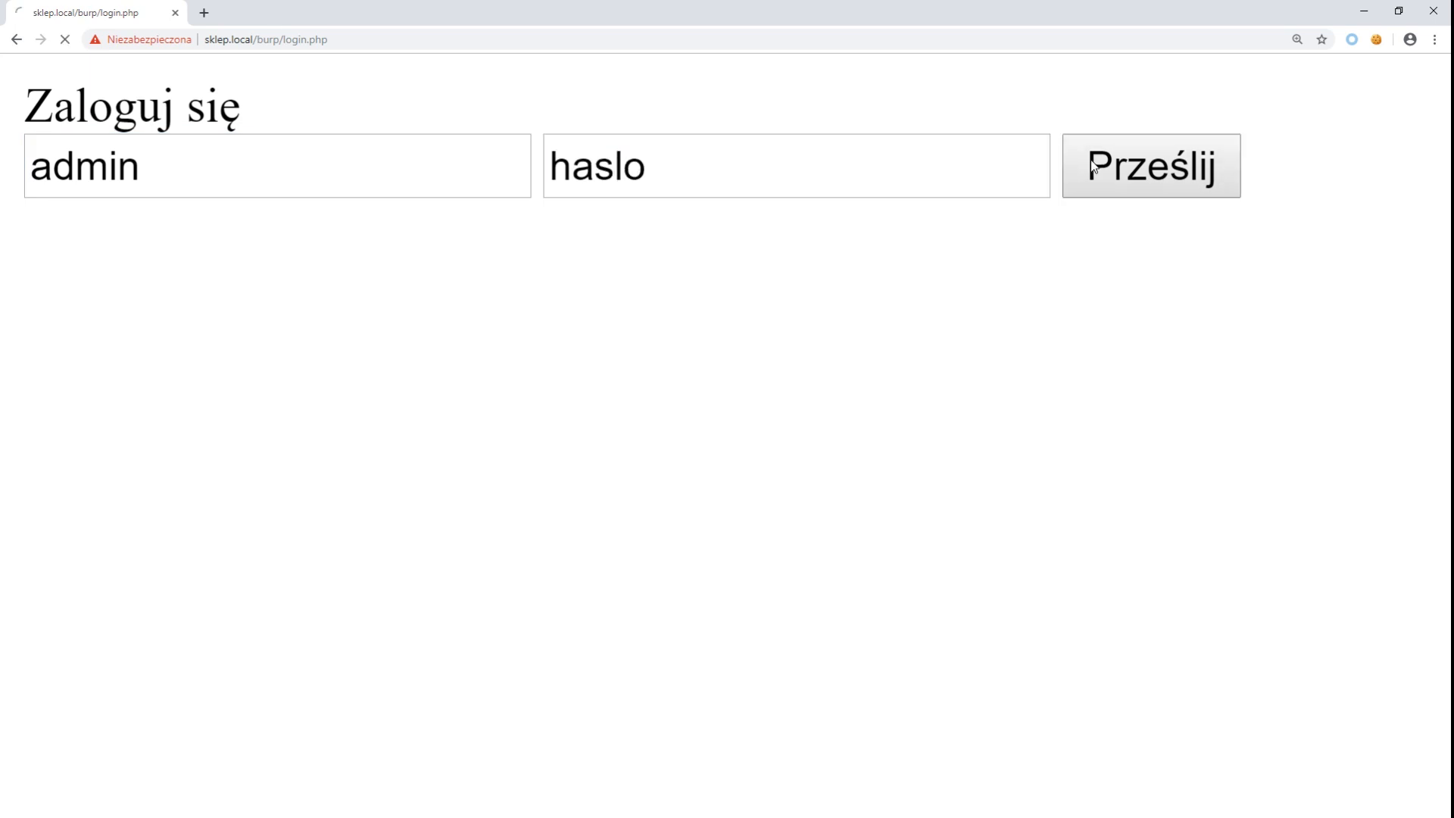
left_click(1150, 166)
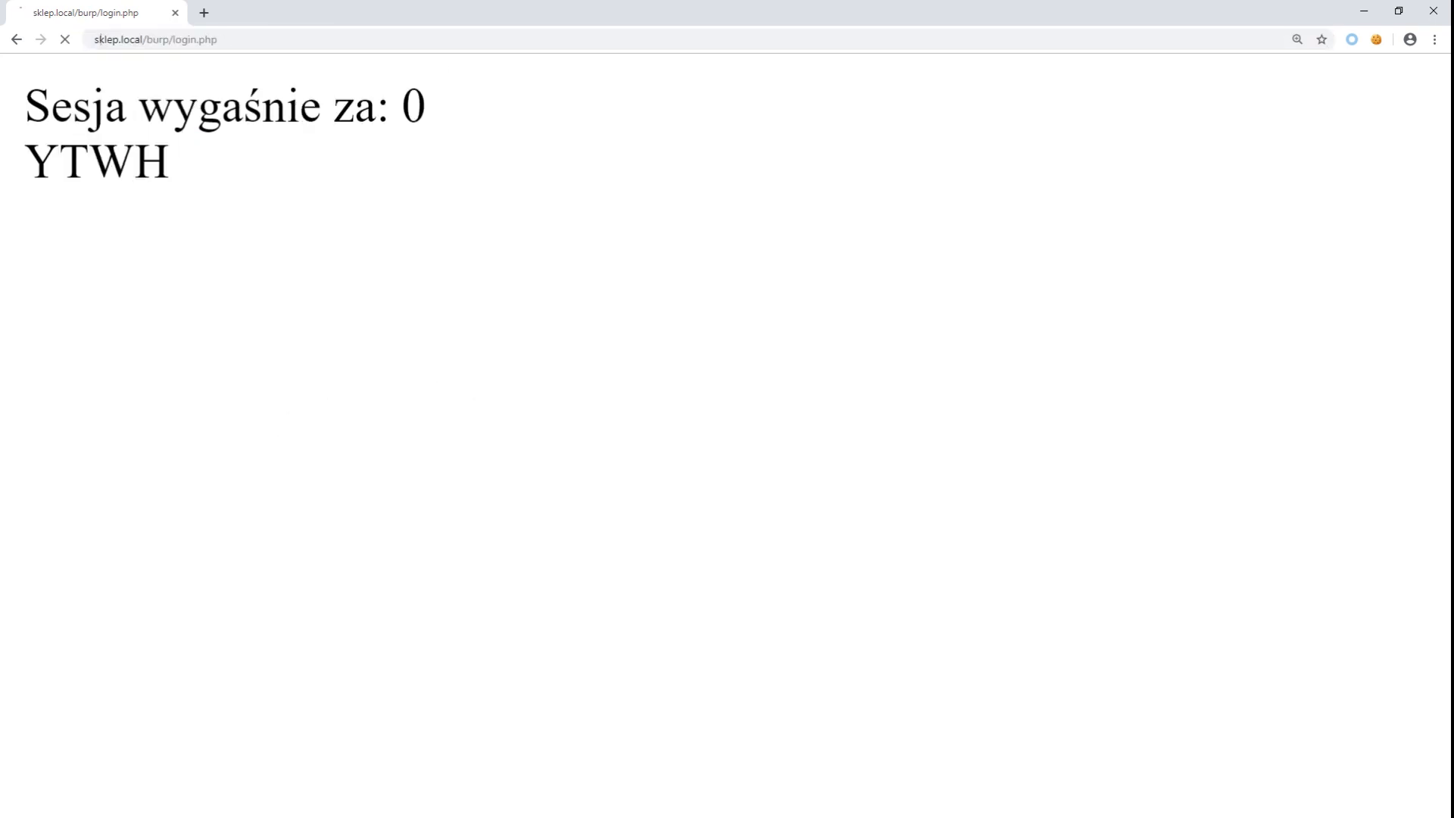
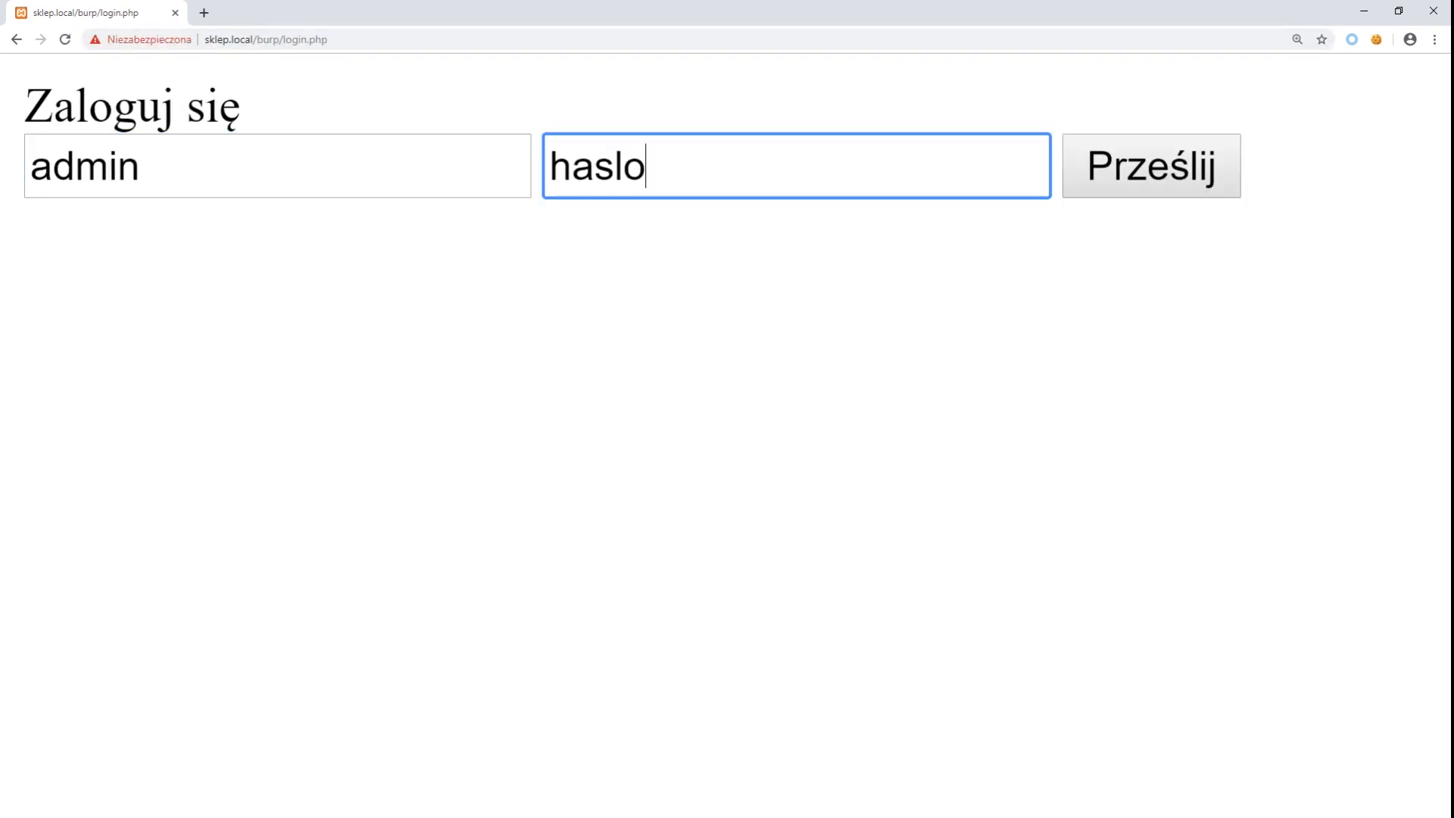
left_click(1151, 166)
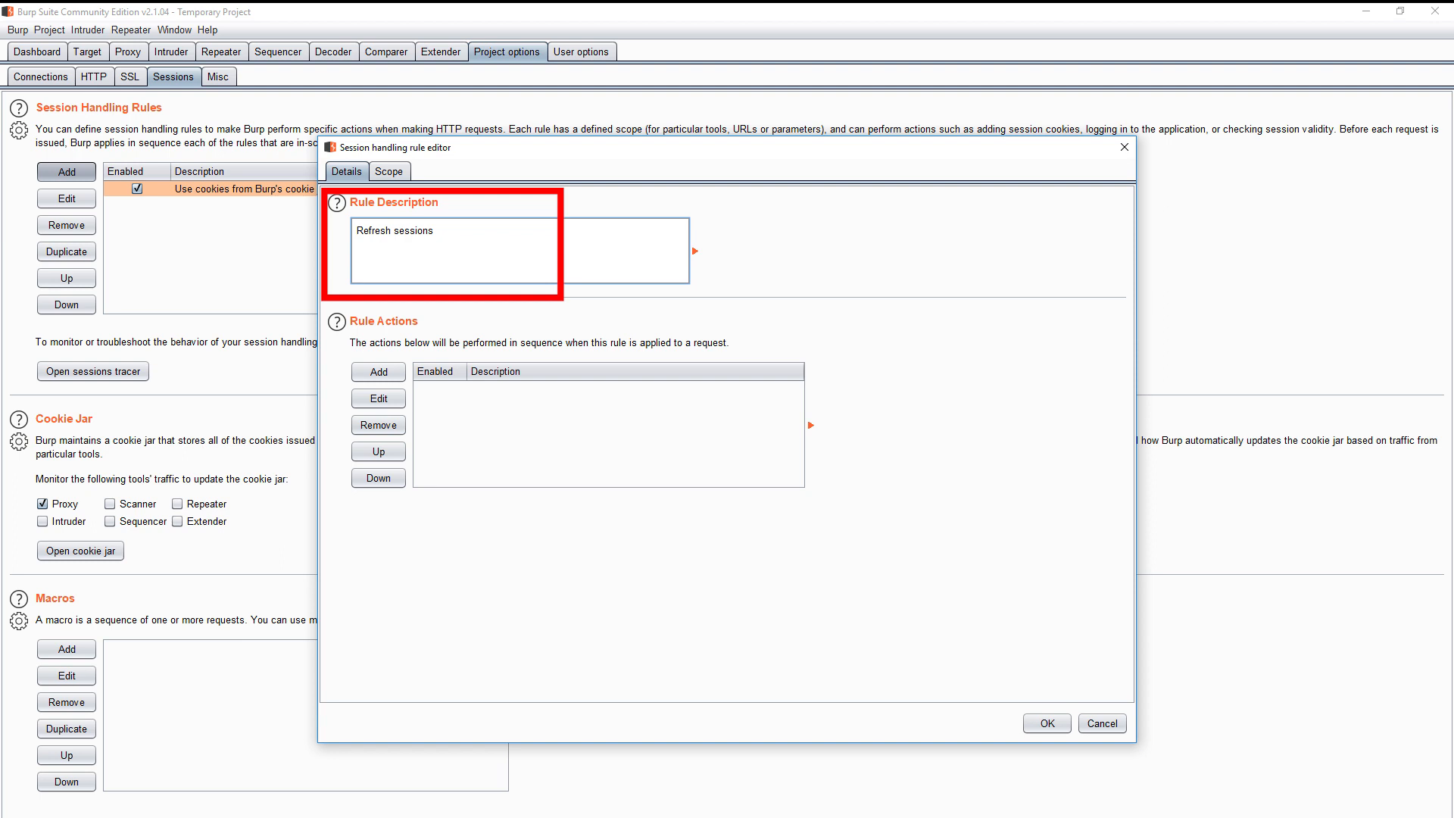
Add a 'Check session is valid' action to the Refresh sessions rule.
left_click(377, 371)
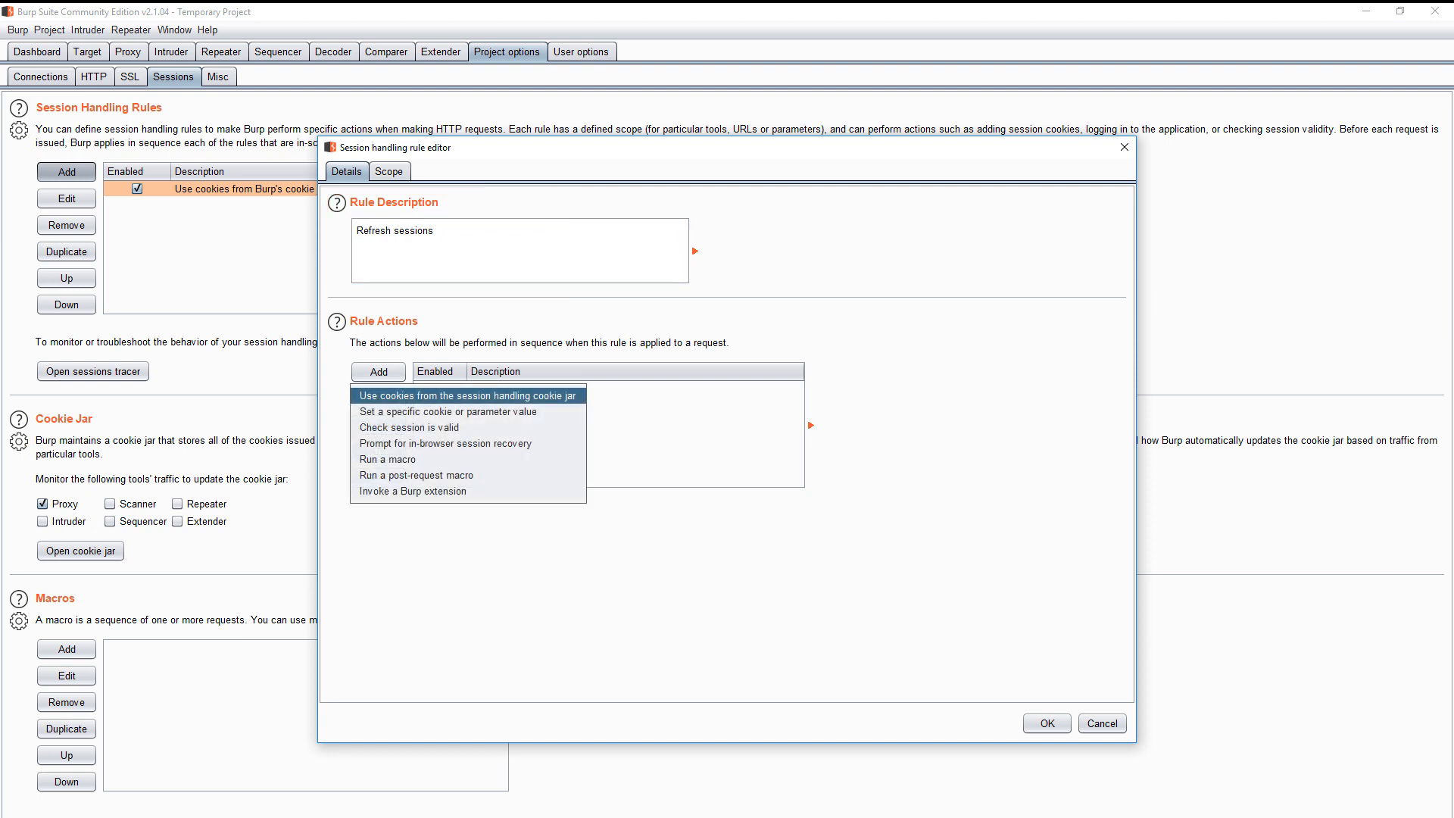
mouse_move(408, 428)
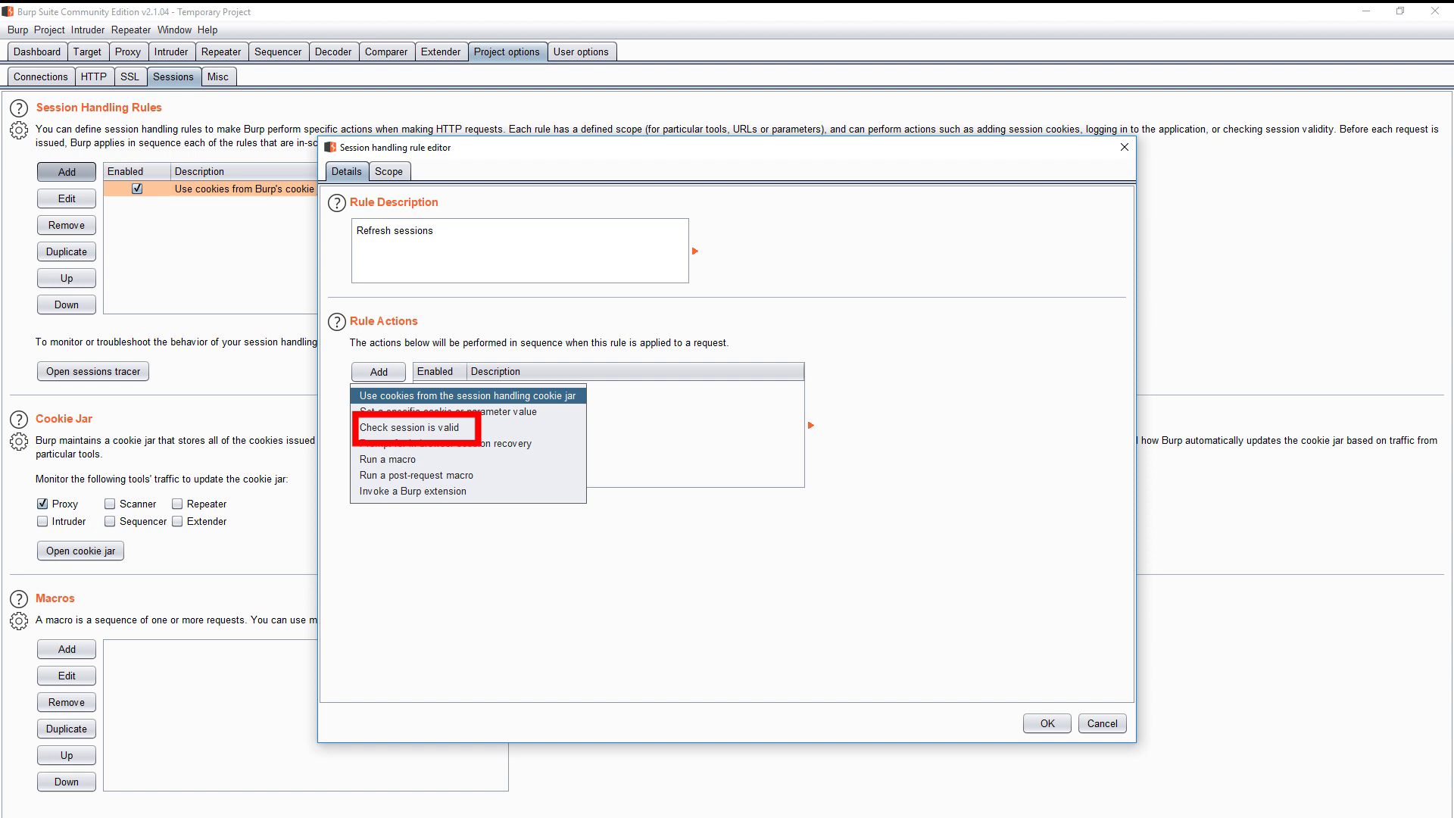
left_click(408, 427)
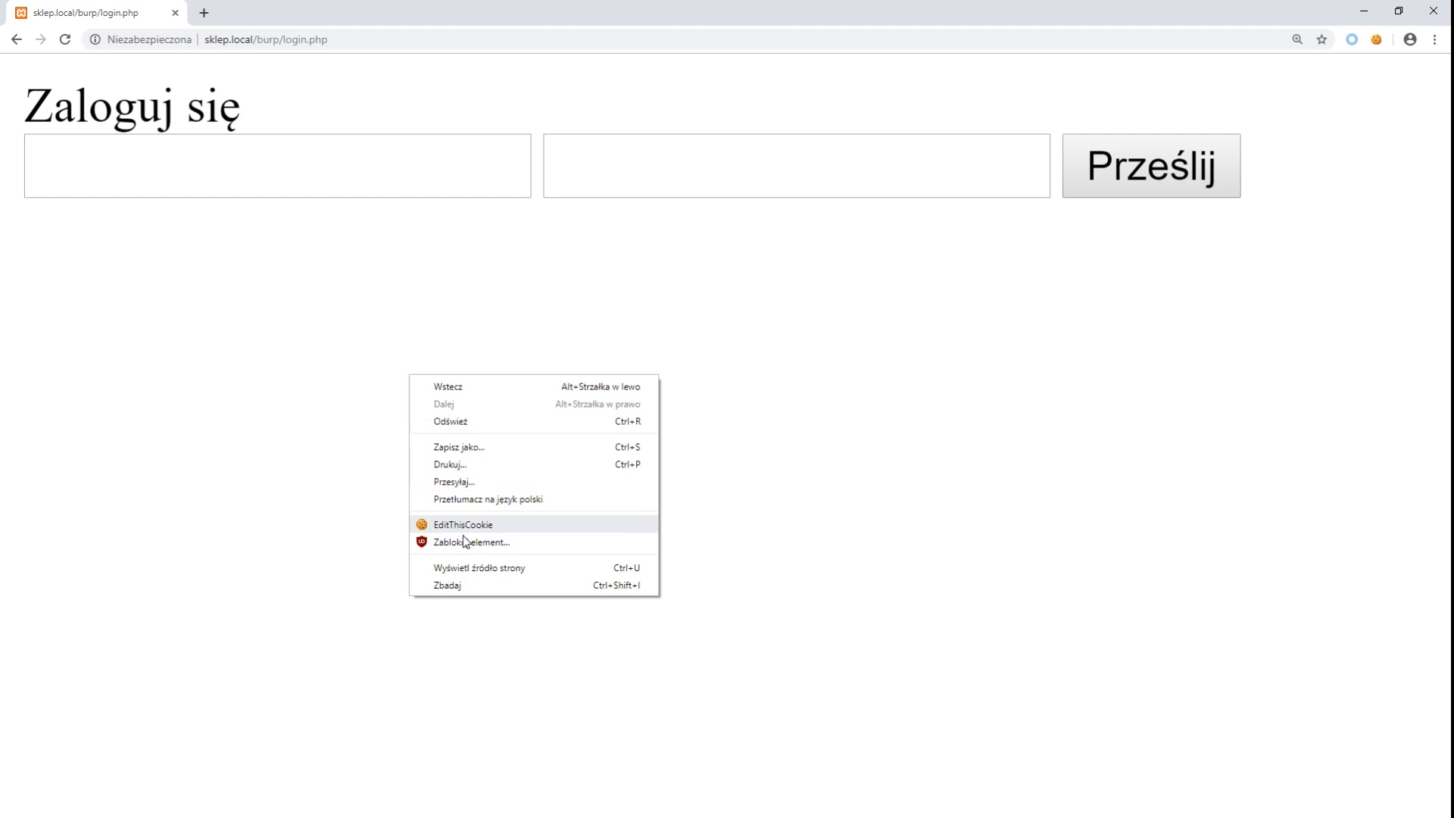
View the HTML source of the sklep.local login page.
left_click(479, 568)
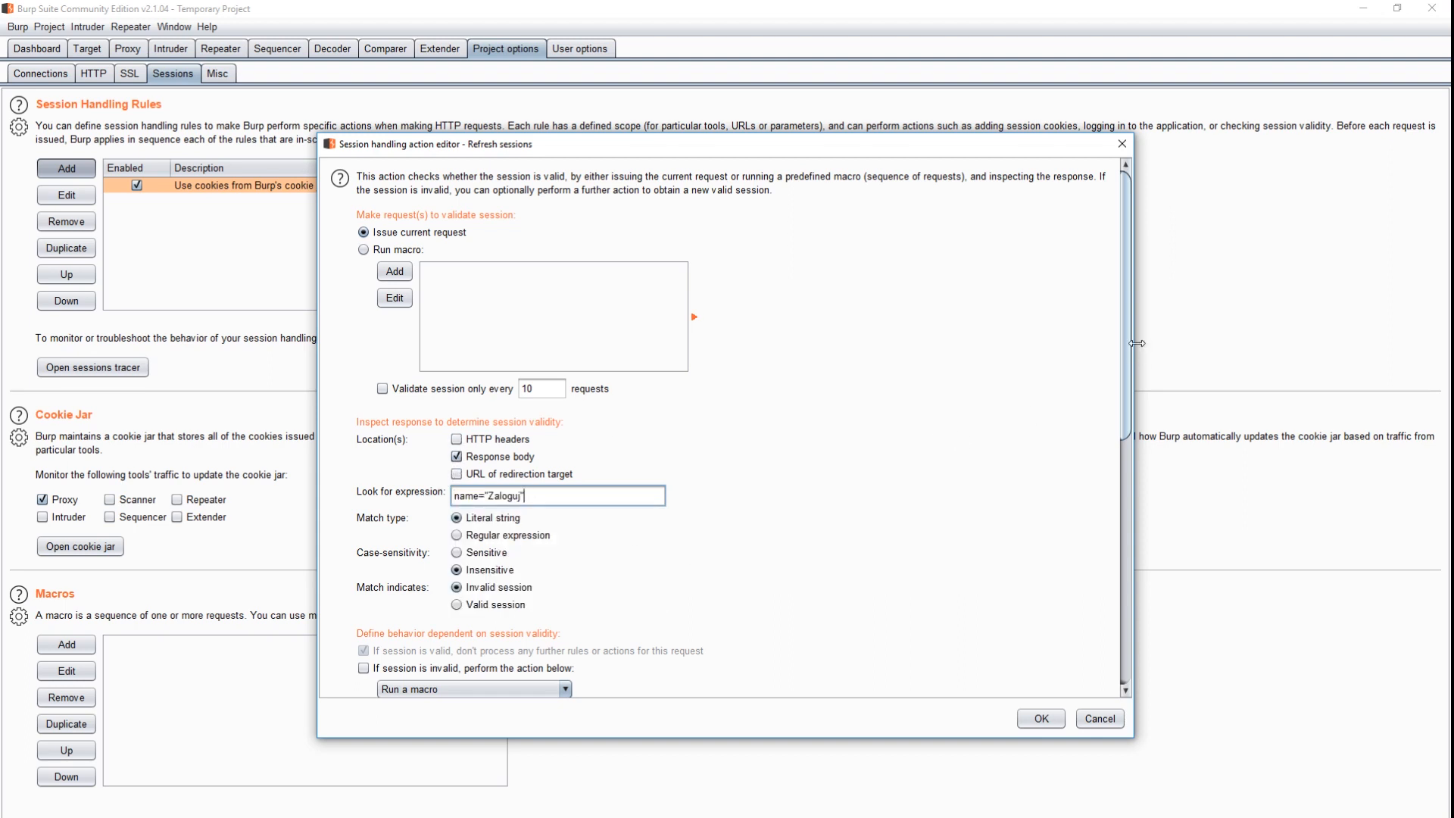
Run Macro 12 when name="Zaloguj" signals an invalid session, and confirm the check.
scroll("down", 3)
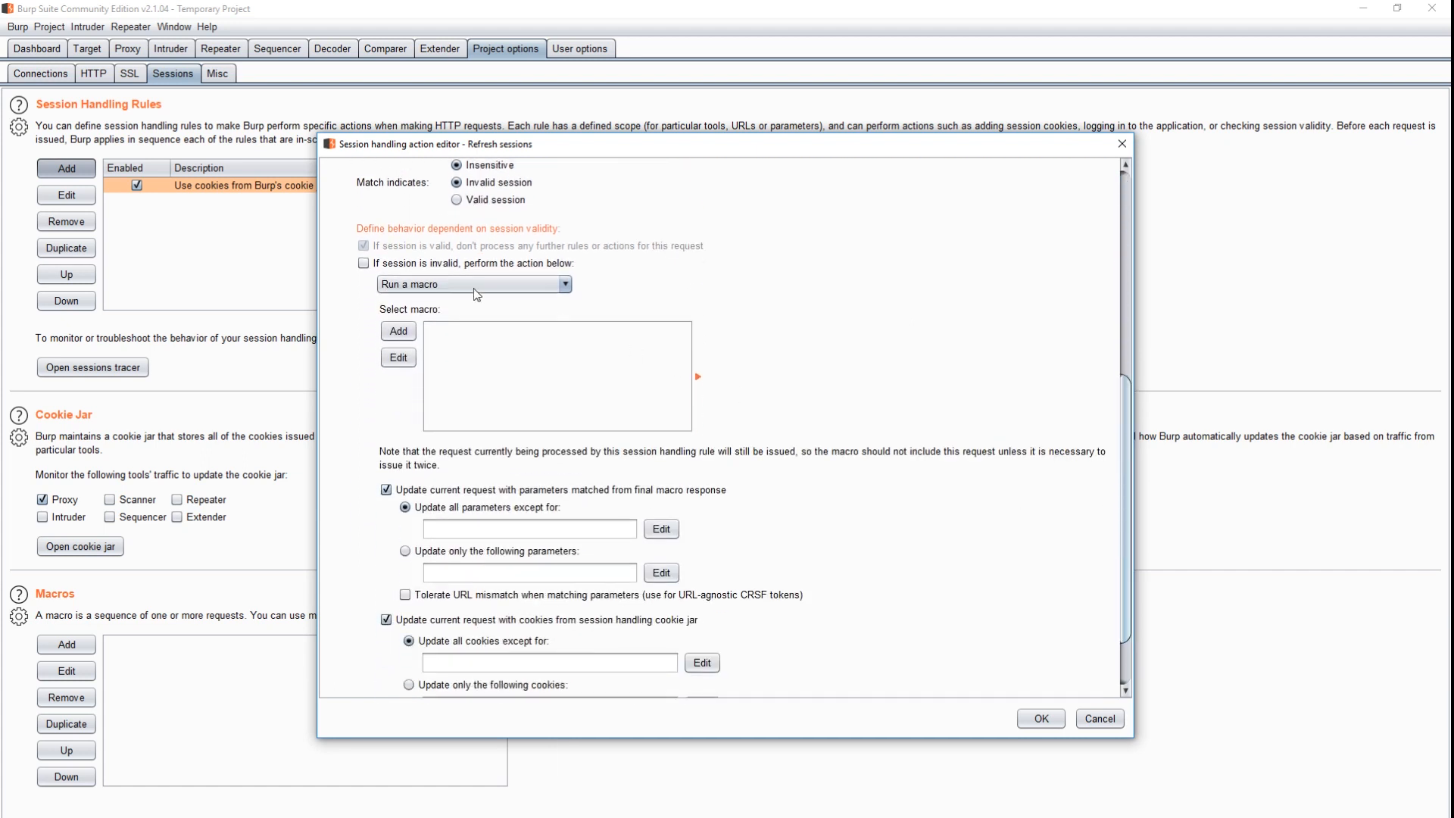
left_click(398, 331)
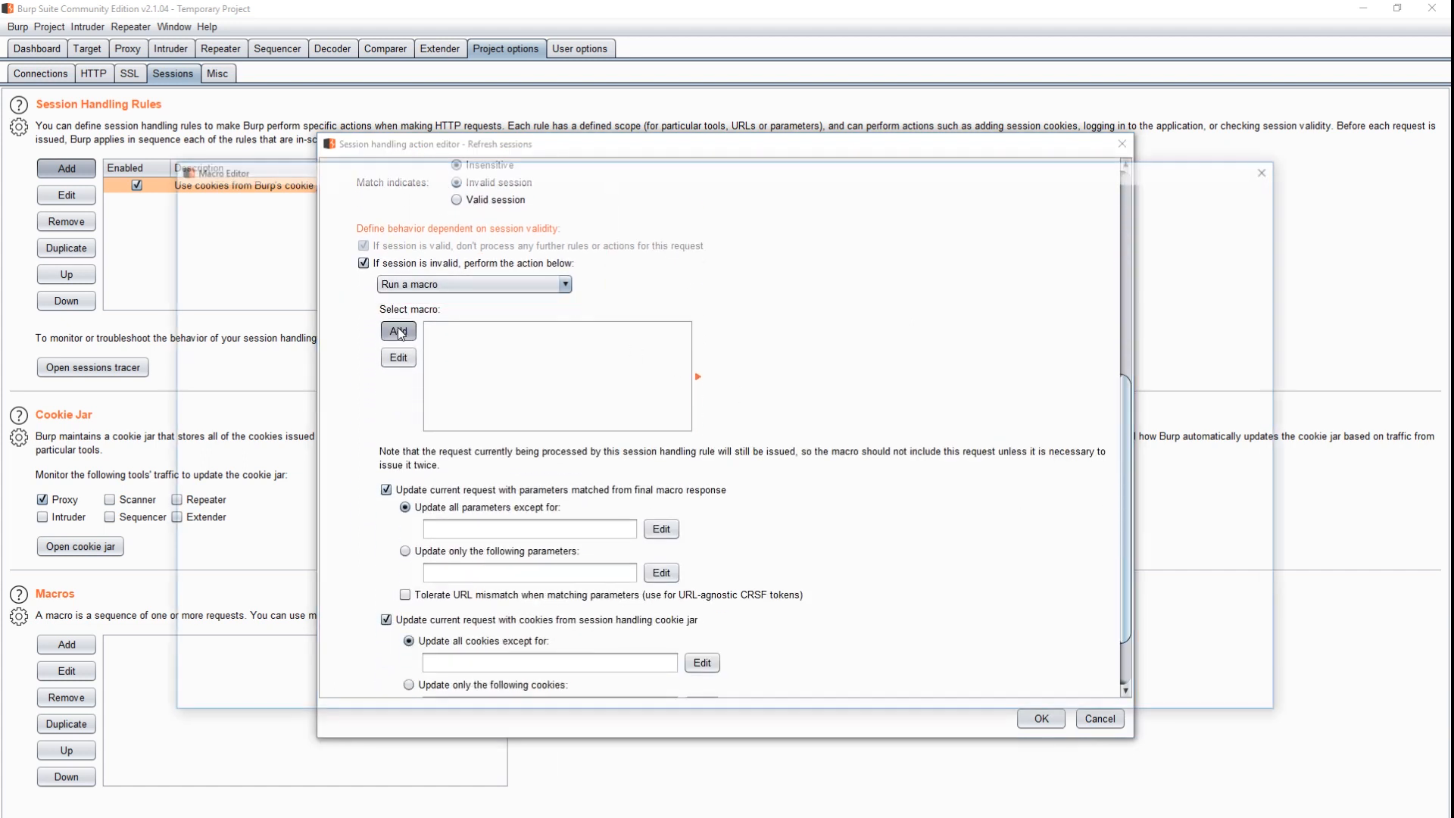
left_click(398, 331)
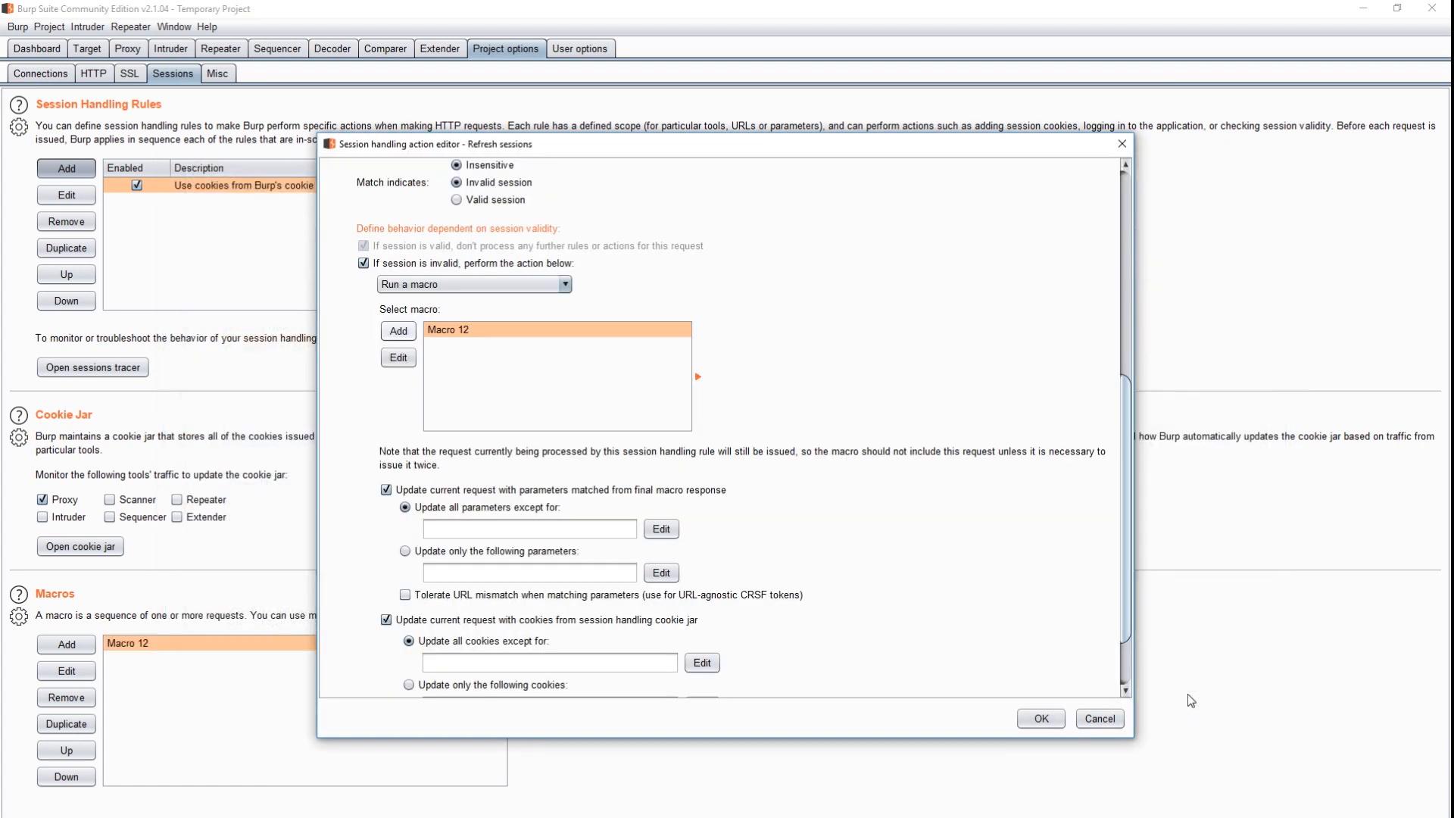
left_click(1041, 718)
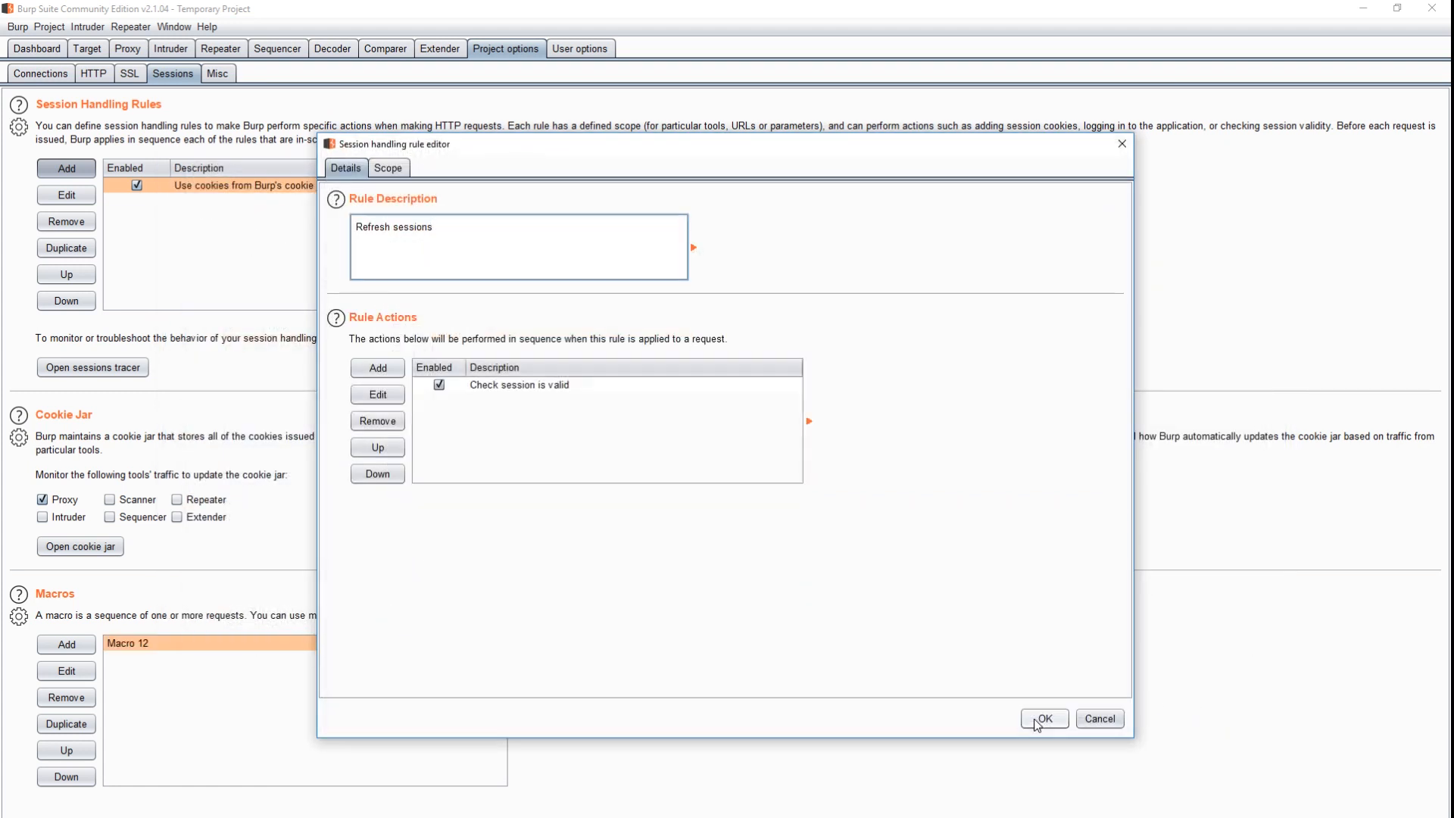
left_click(388, 168)
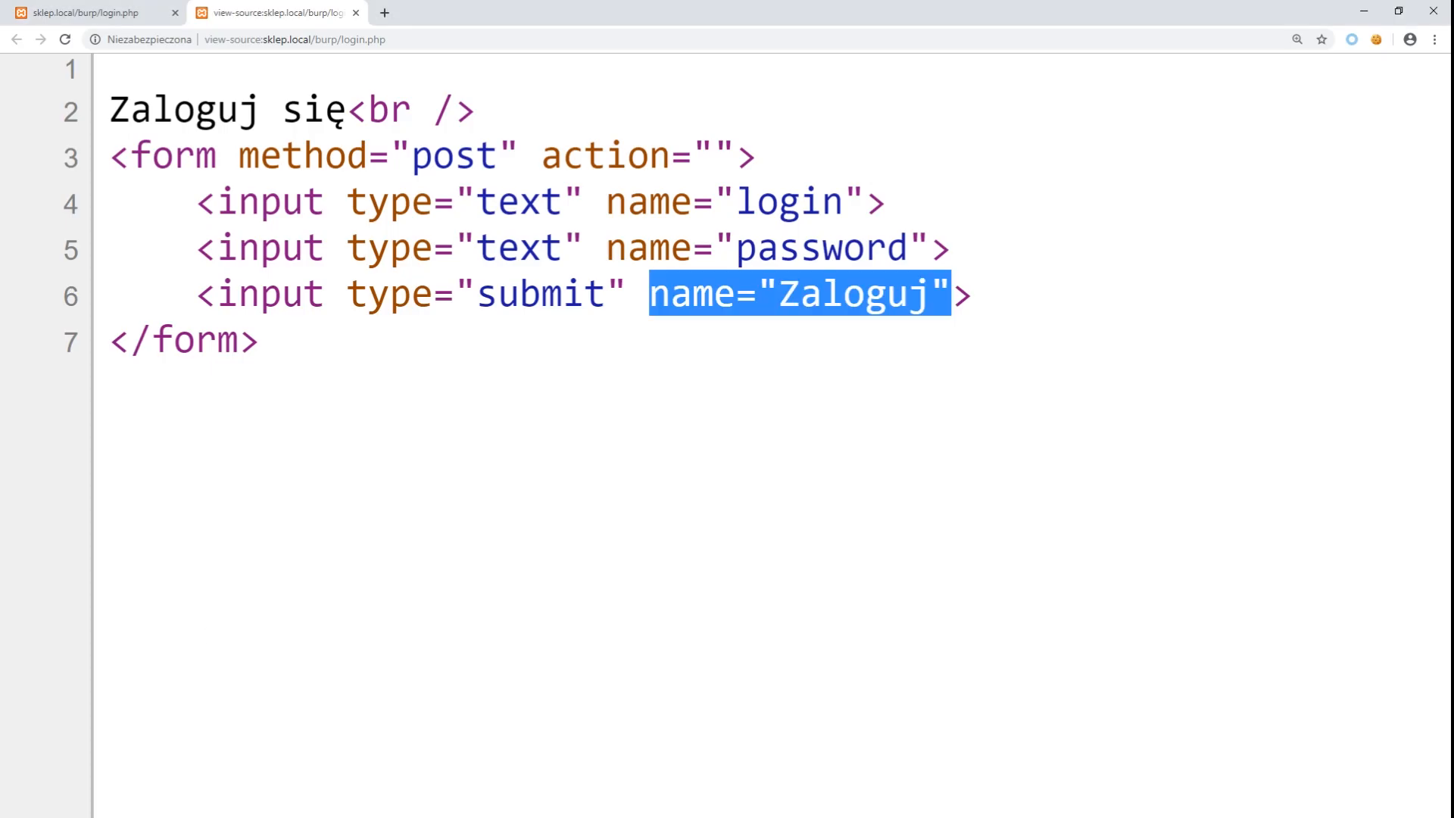
Select name="Zaloguj" on the submit input line of the page source.
left_click(87, 12)
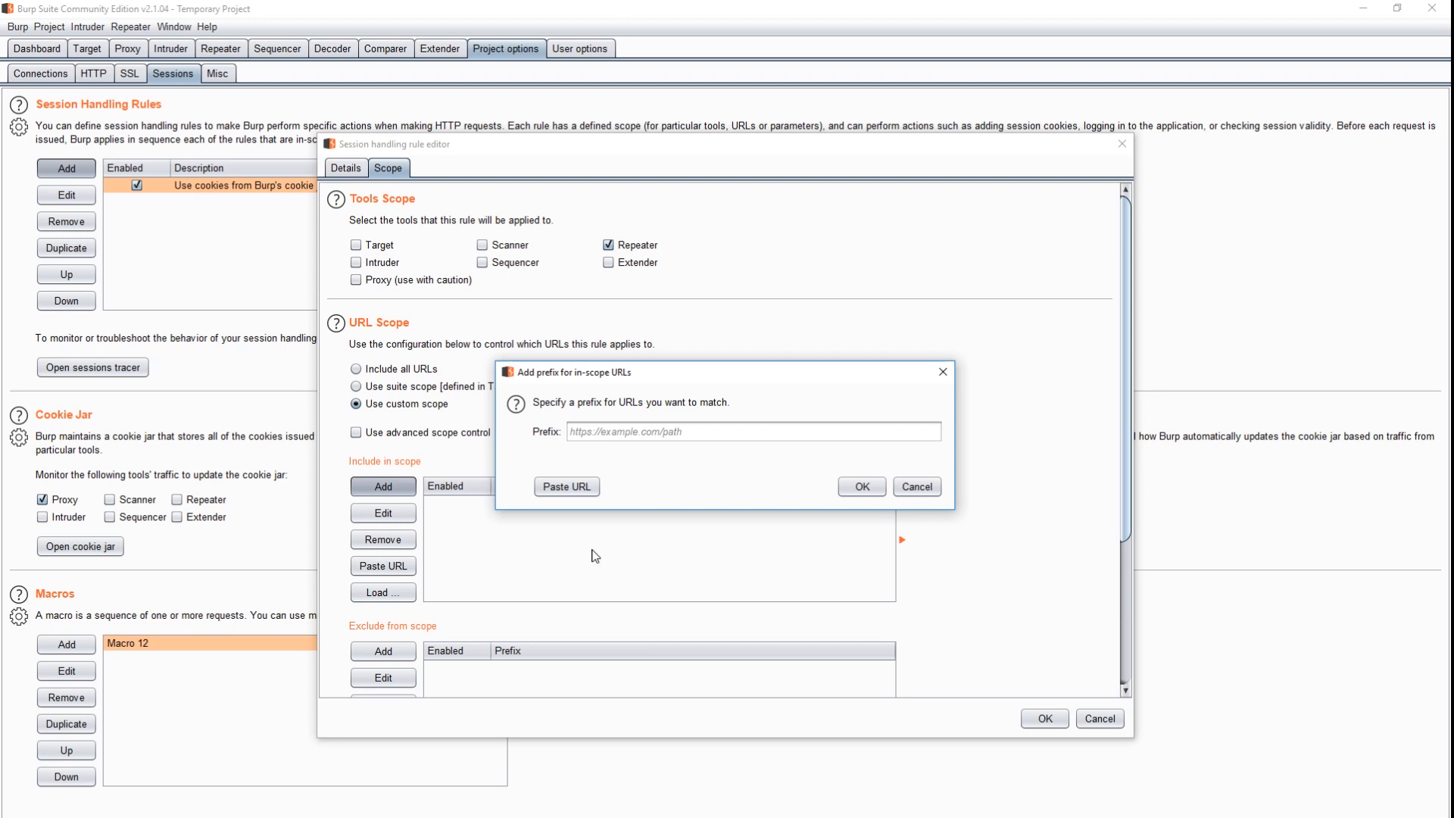
type("http://sklep.local")
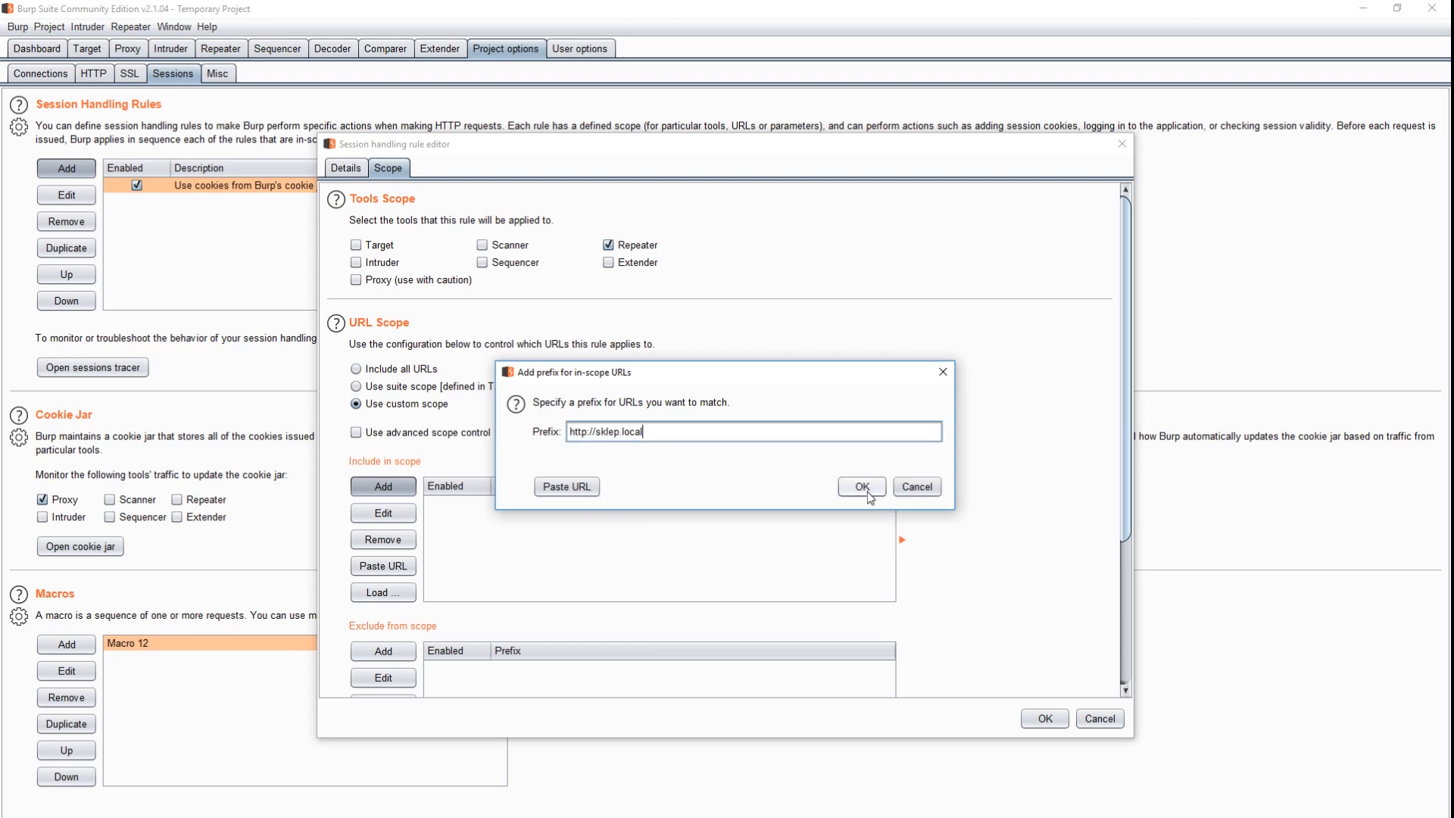
left_click(860, 487)
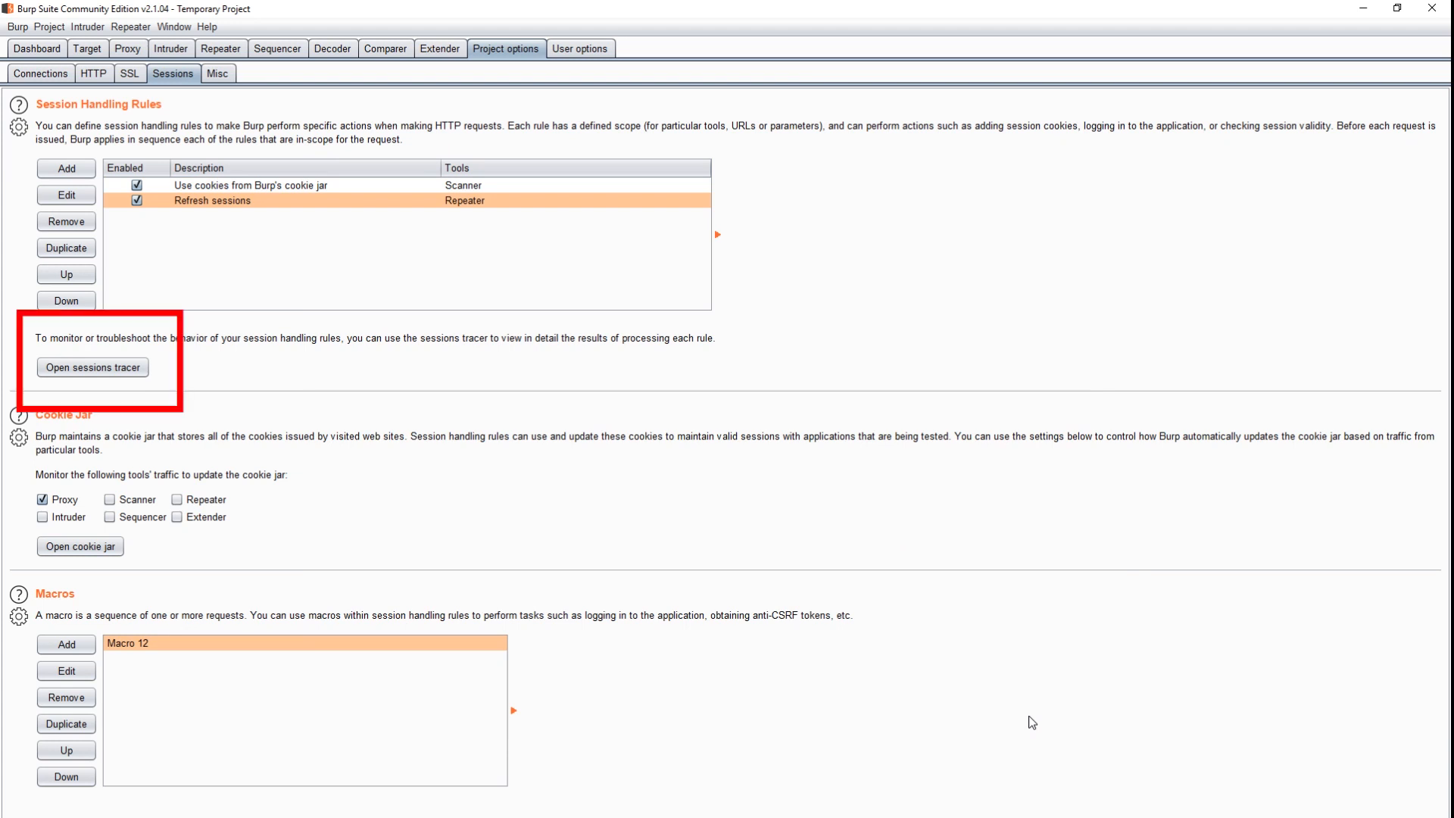
left_click(221, 48)
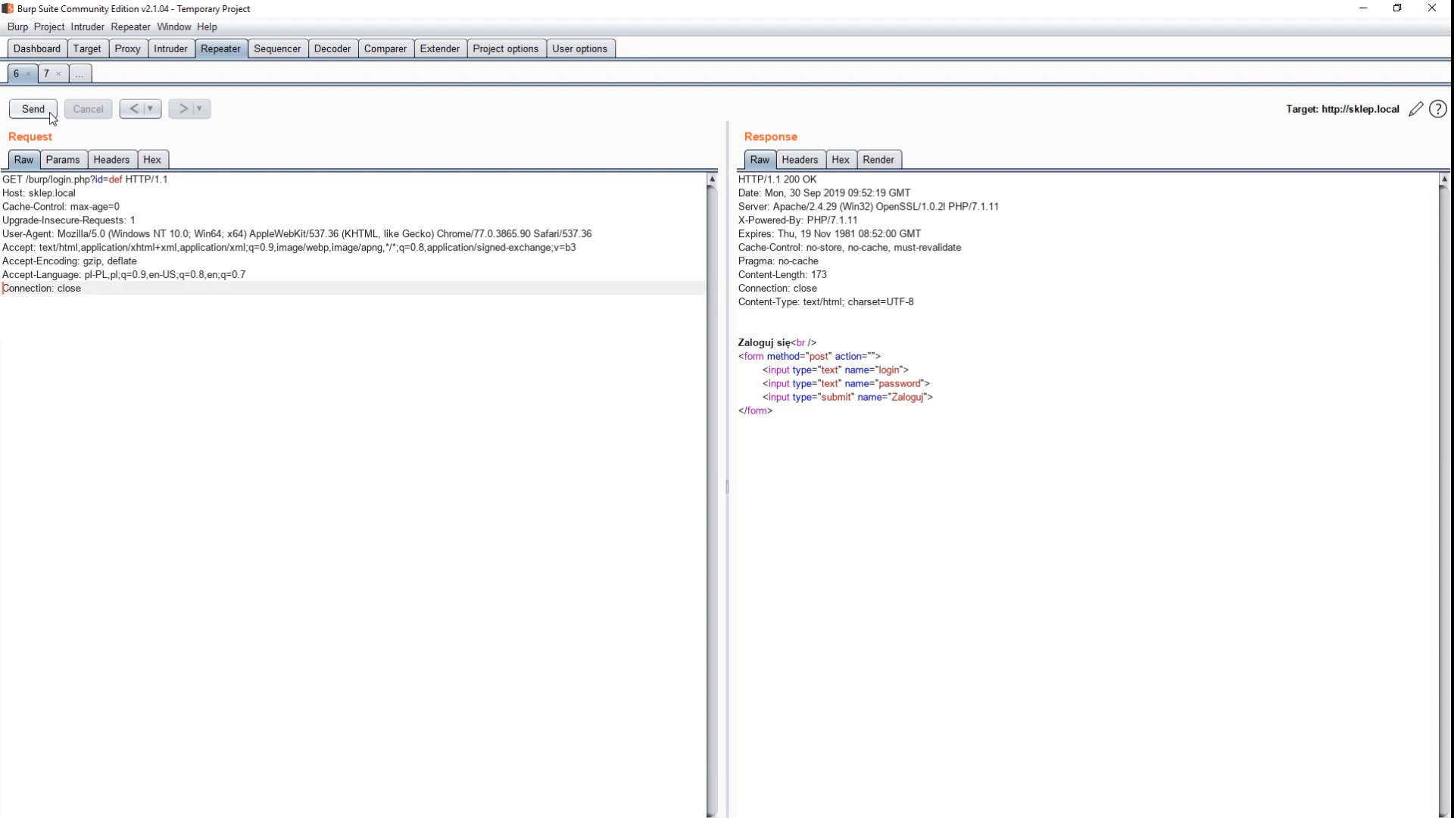
Send the cookieless request and inspect the Macro 12 login events in the full-screen tracer.
left_click(33, 108)
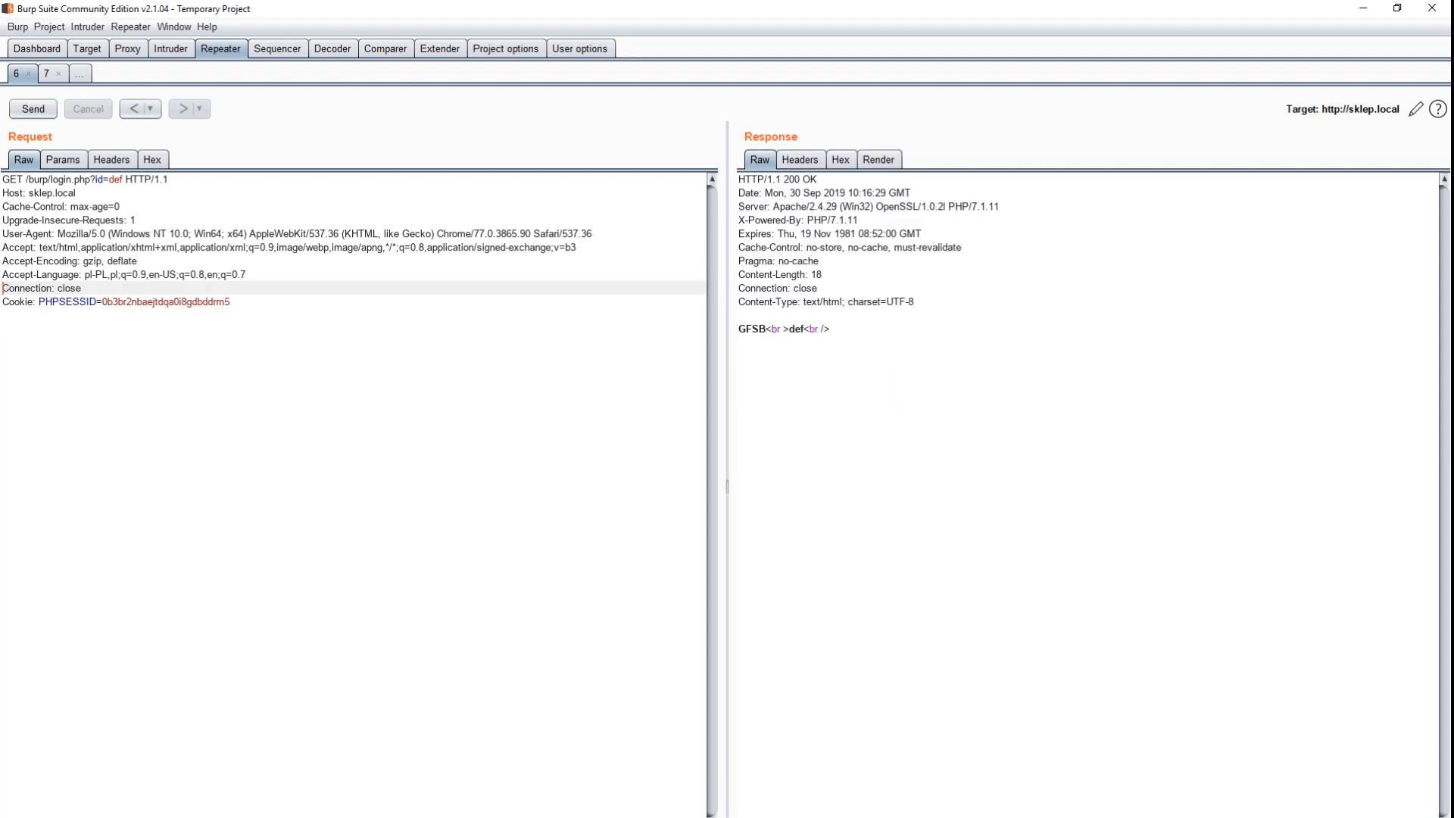
double_click(750, 328)
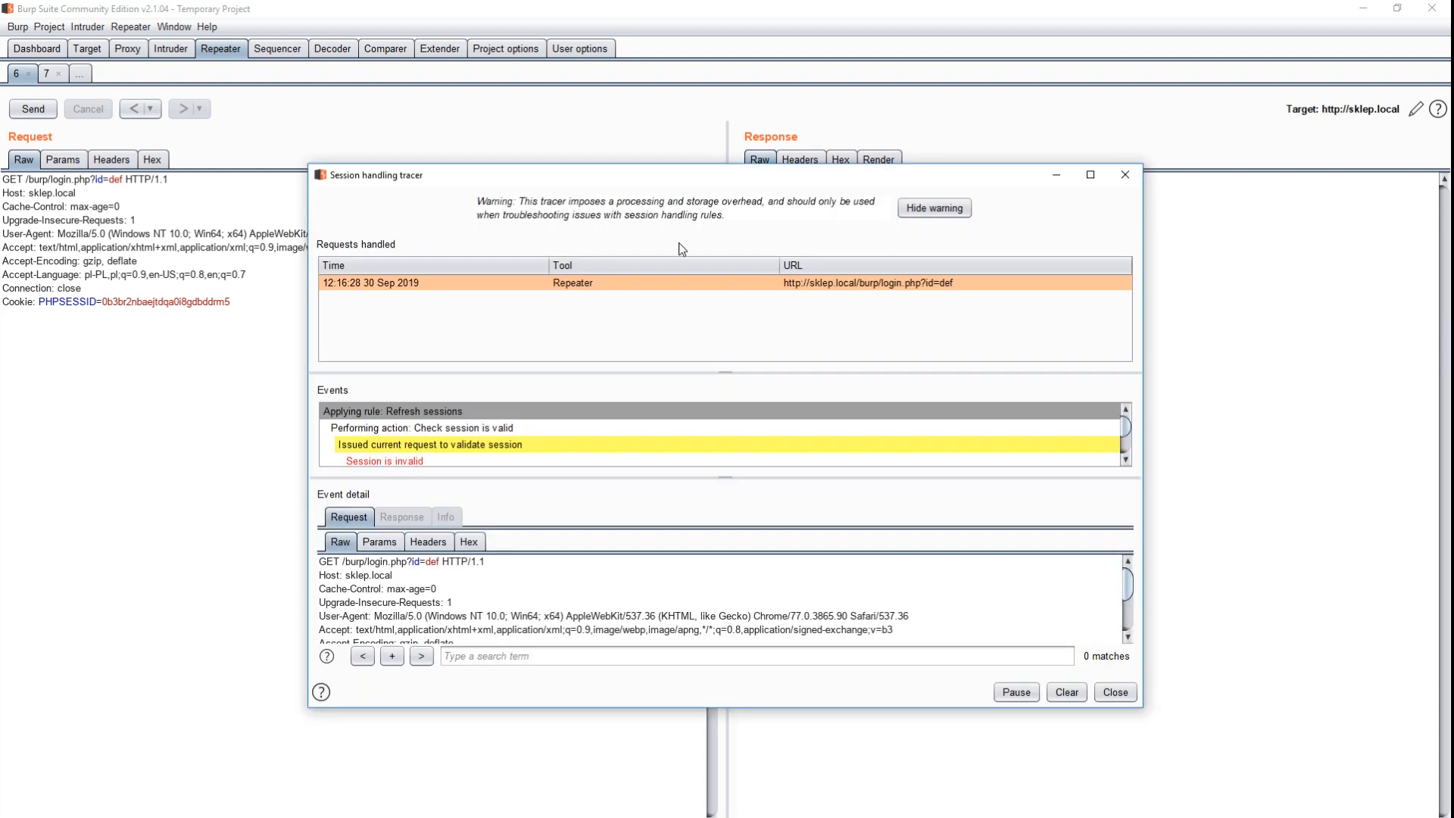
left_click(1091, 175)
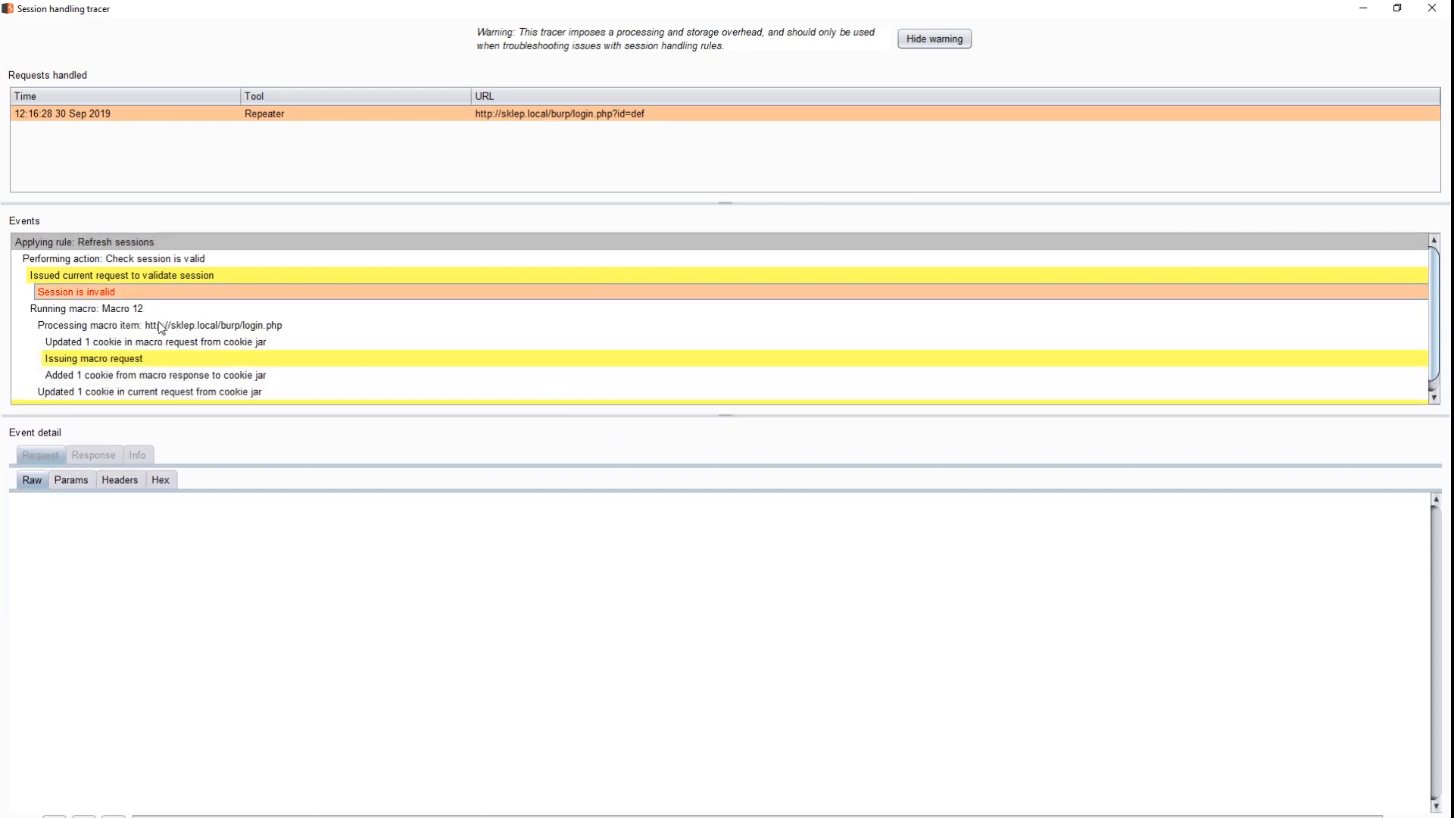
left_click(158, 325)
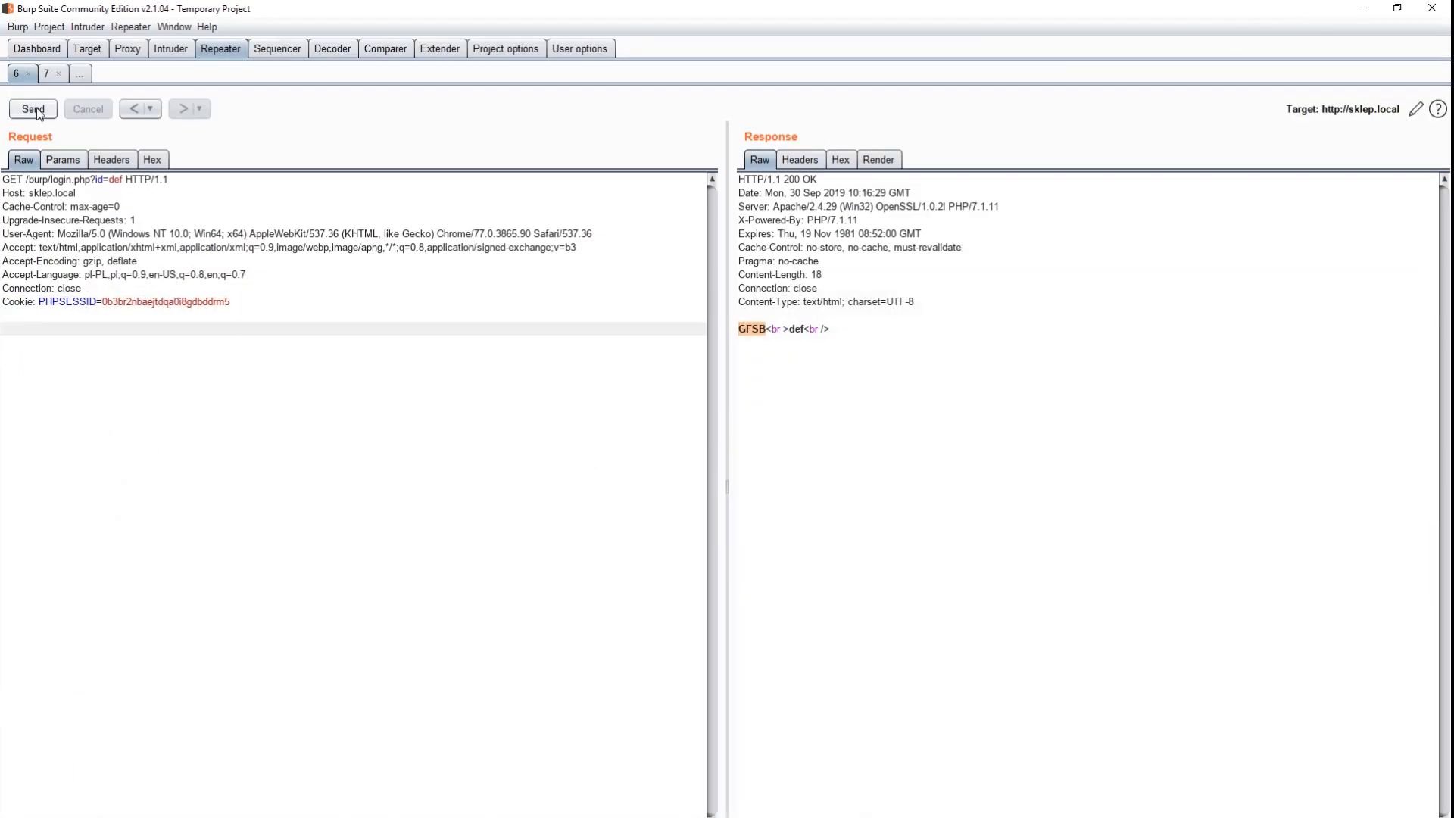
Resend the request and confirm the tracer reports Session is valid.
left_click(33, 108)
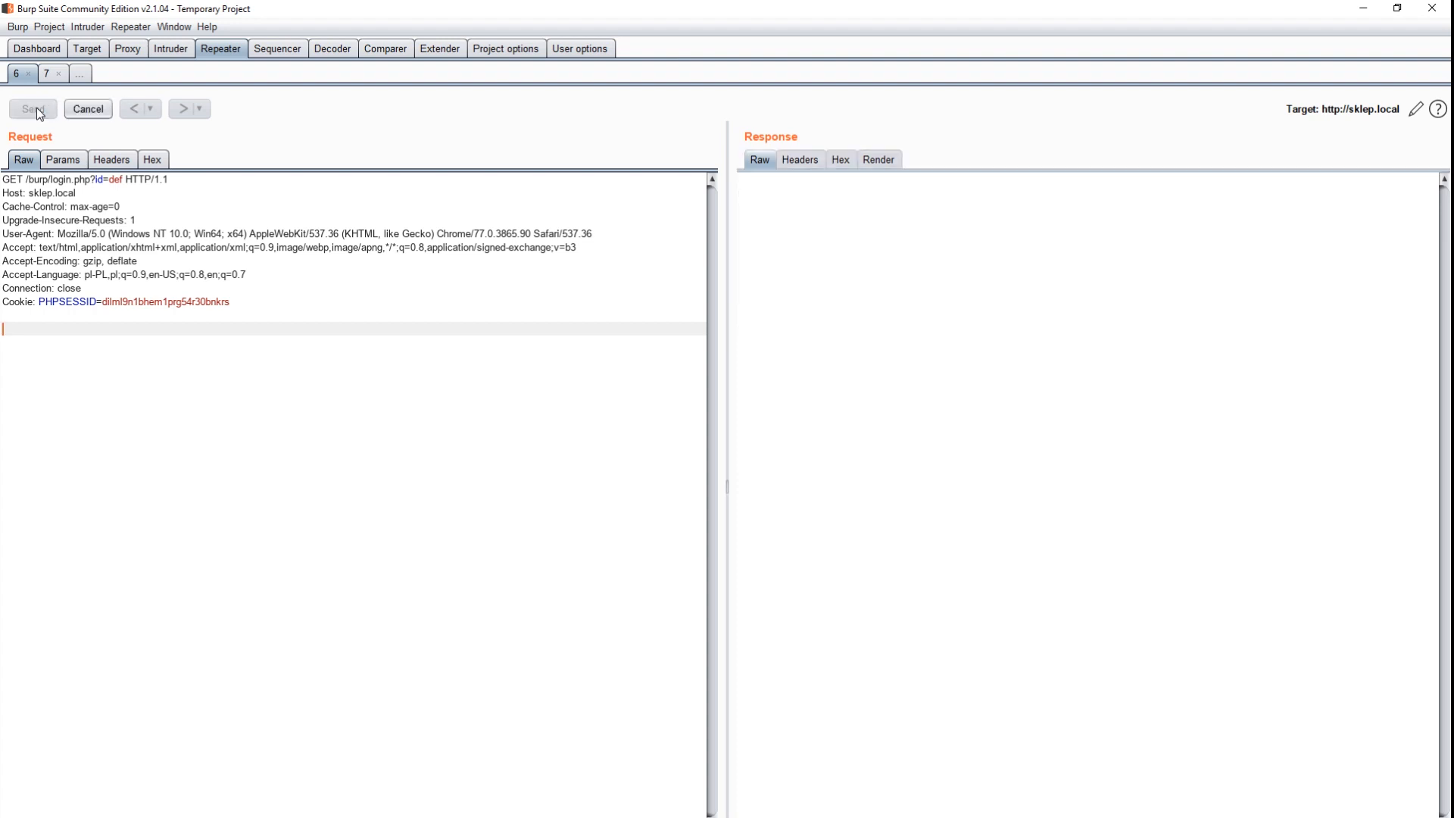
left_click(32, 108)
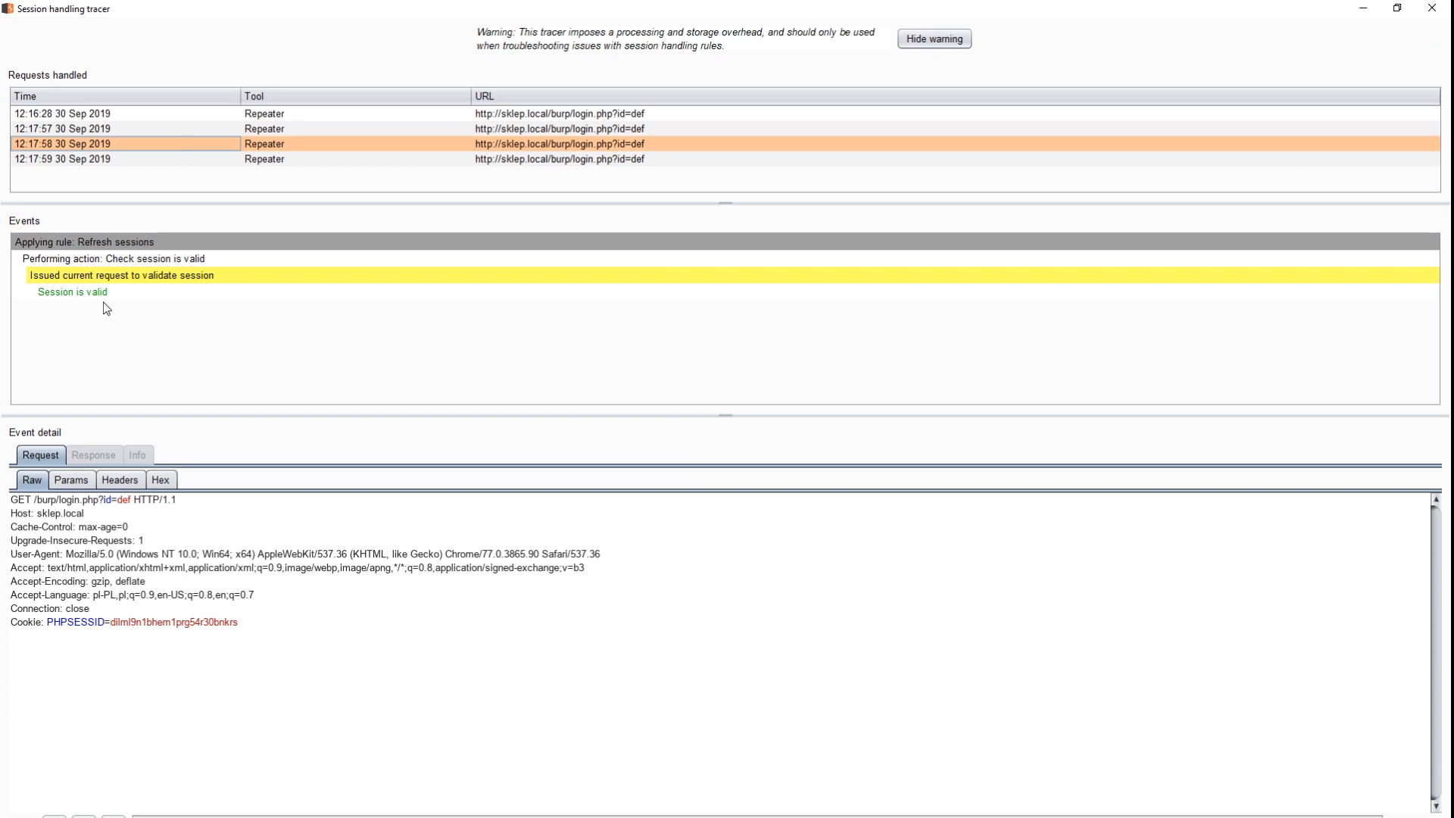
left_click(72, 291)
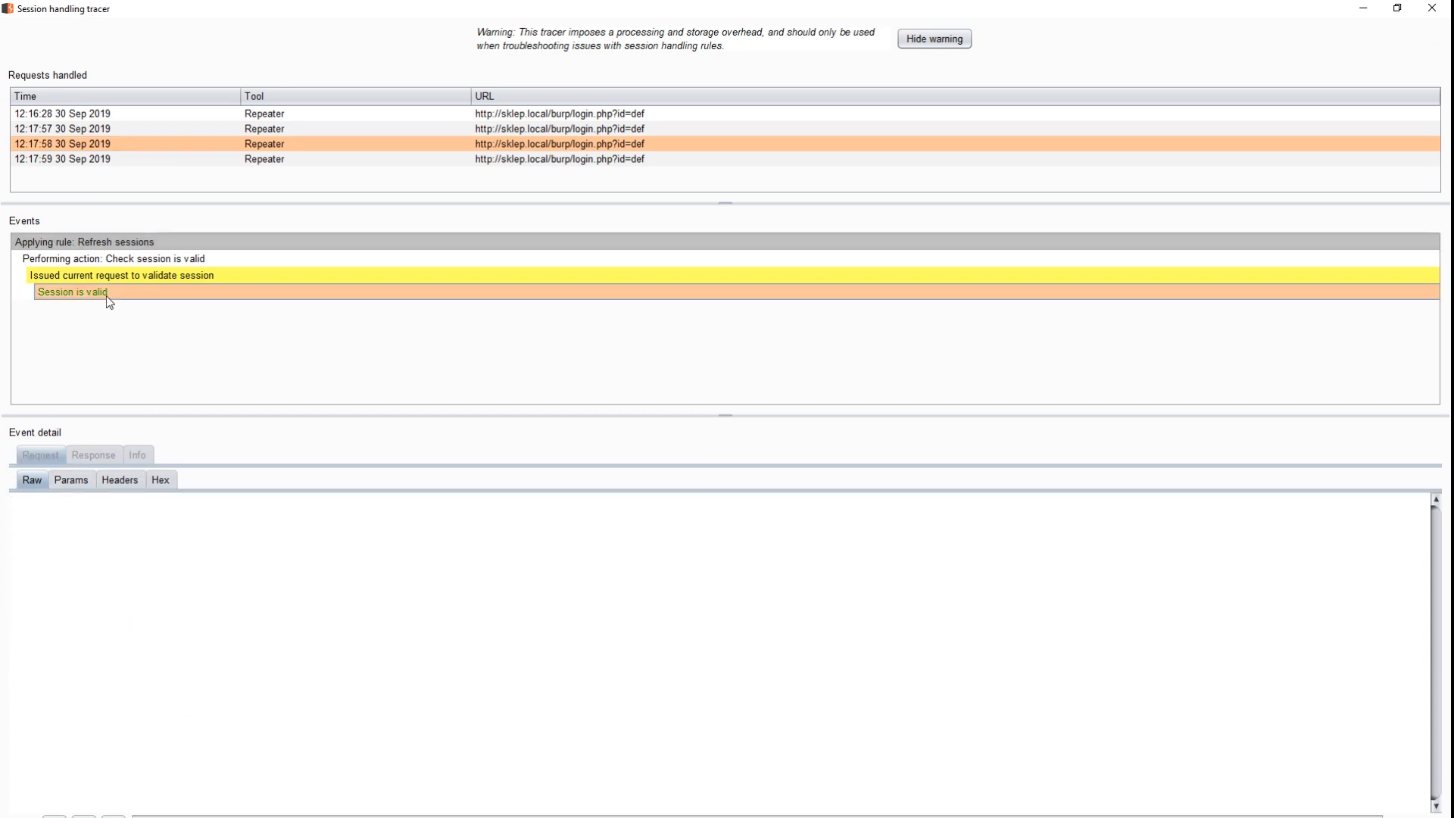